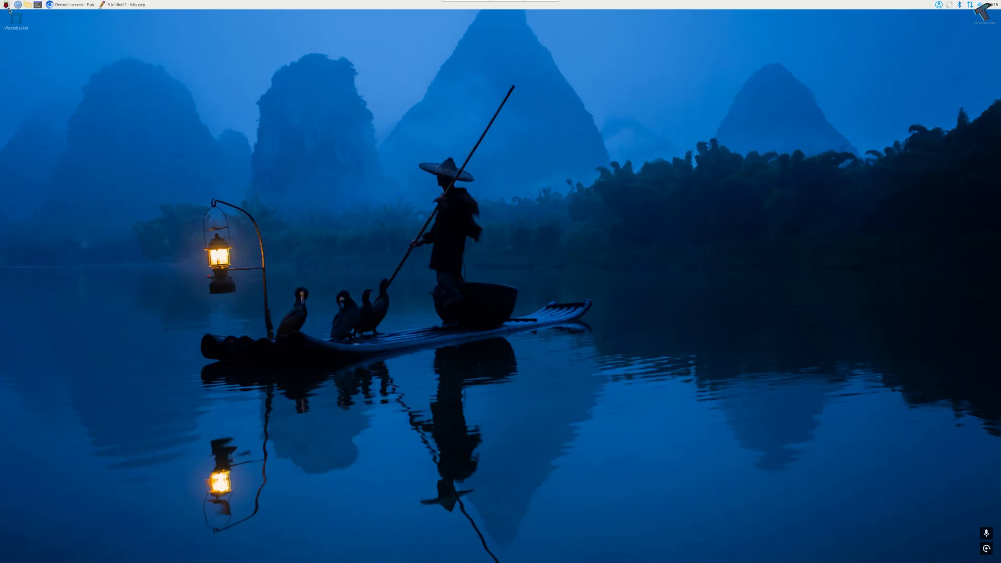
# Launch Raspberry Pi Configuration from the Preferences menu
pyautogui.click(6, 6)
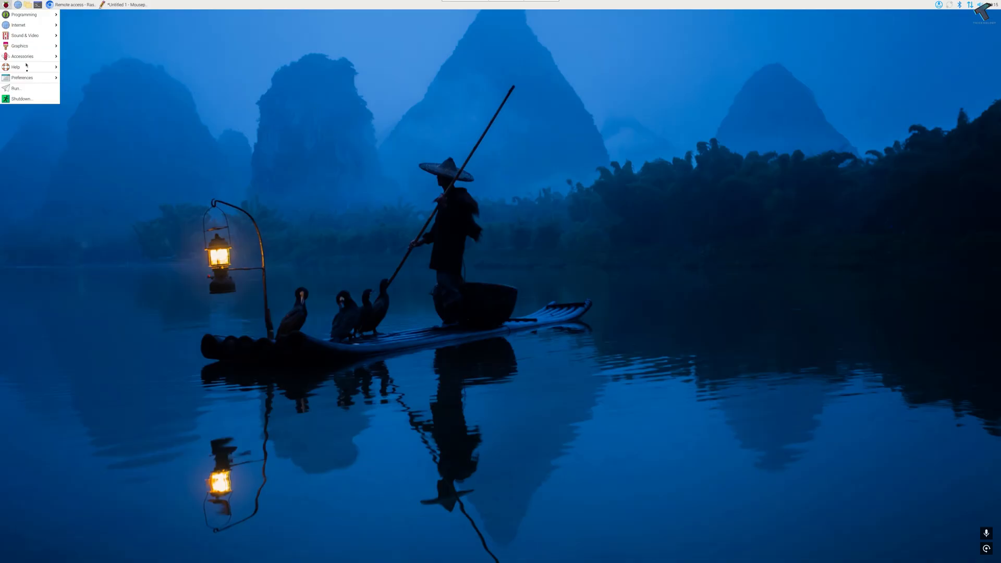
pyautogui.click(22, 77)
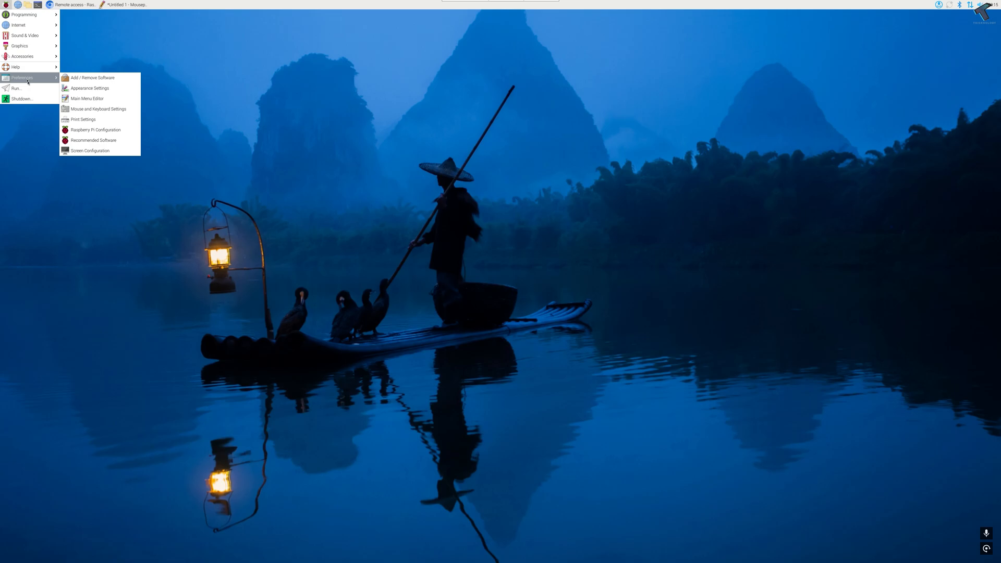
pyautogui.moveTo(95, 129)
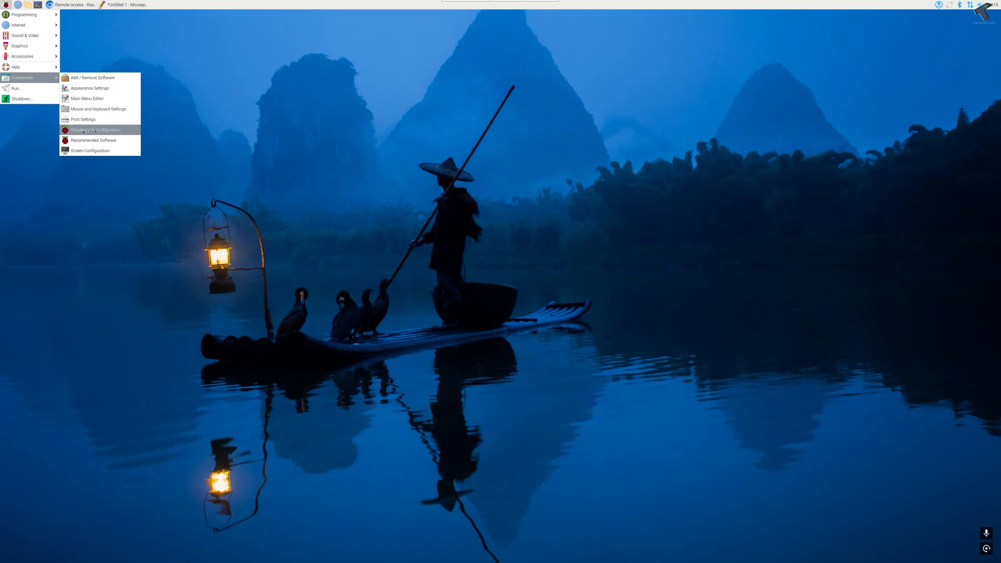
pyautogui.click(96, 129)
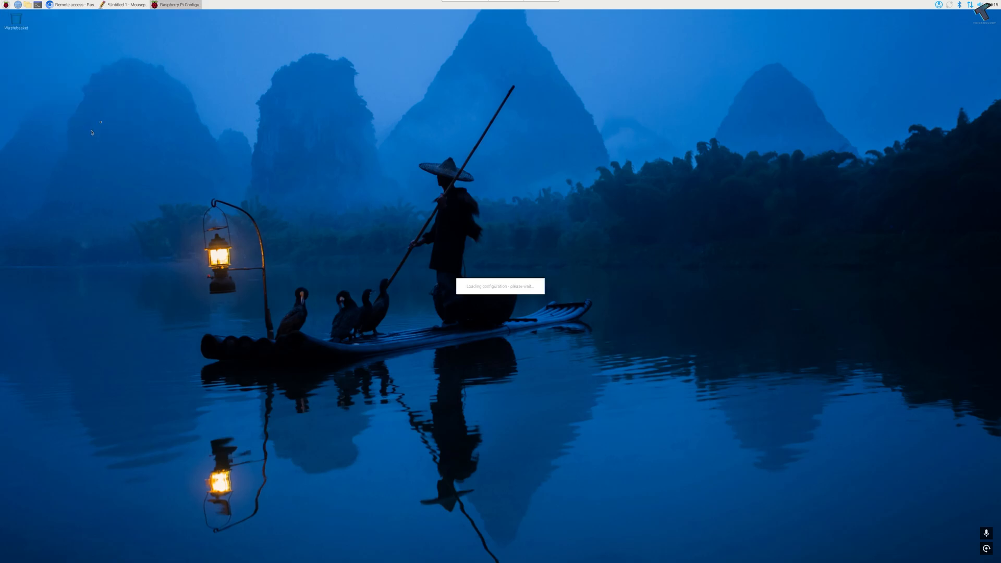
pyautogui.moveTo(452, 203)
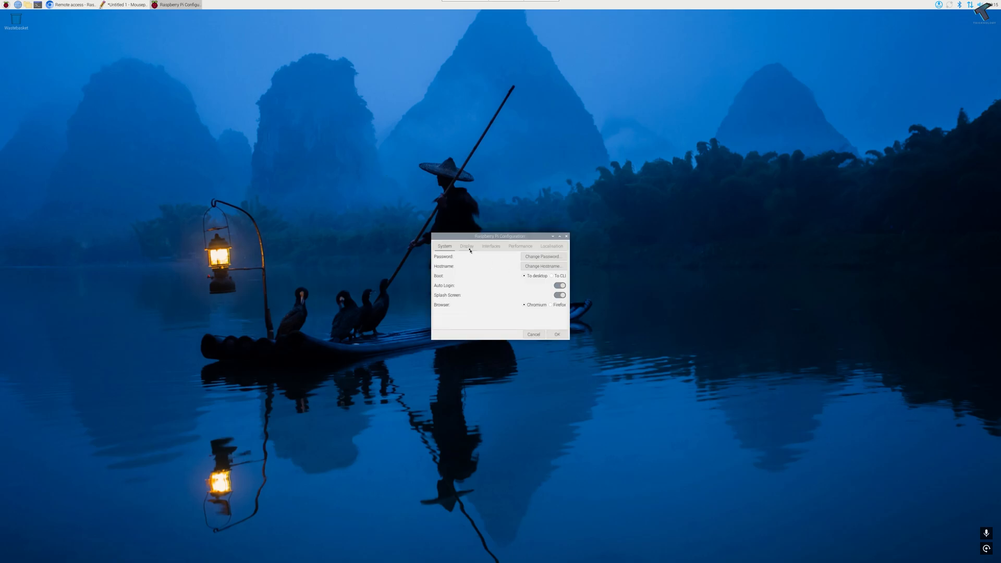
# Enable SSH and VNC on the Interfaces tab and confirm with OK
pyautogui.click(491, 246)
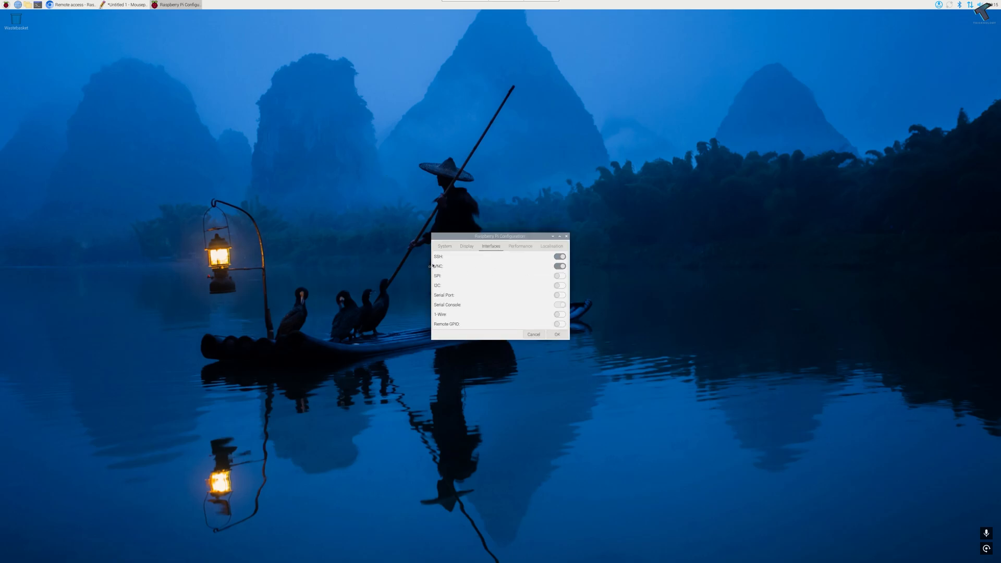
pyautogui.click(559, 266)
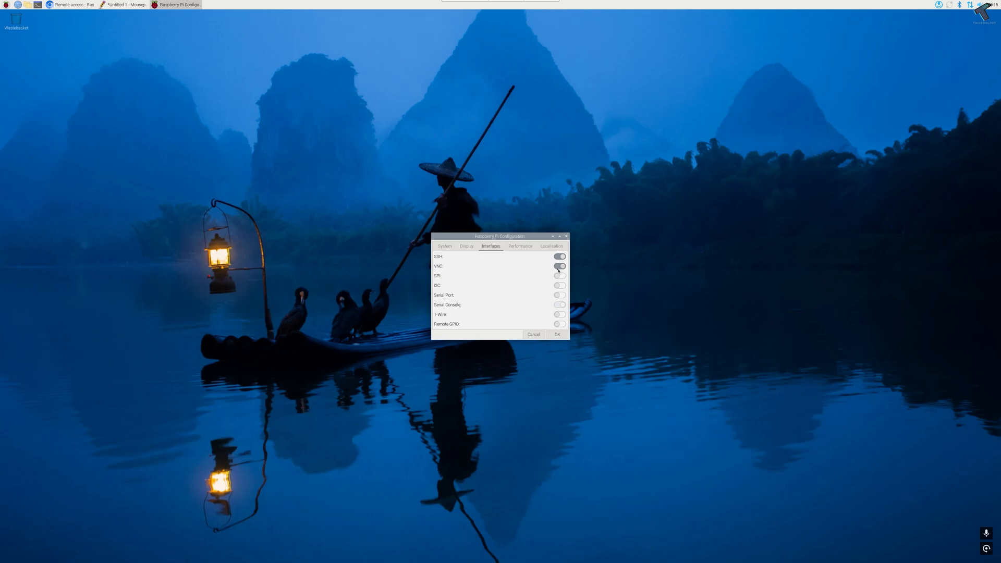
pyautogui.click(557, 334)
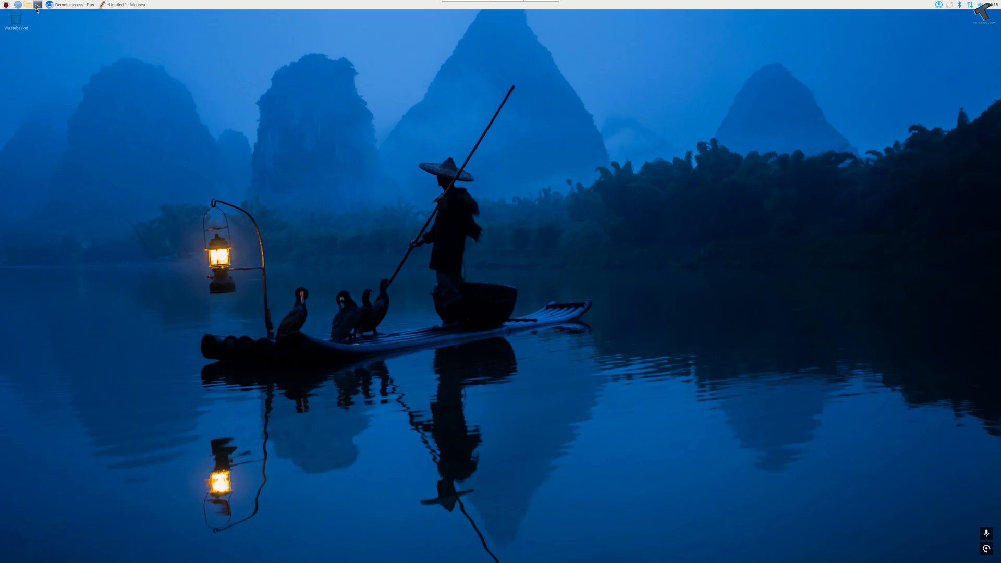
# In a new terminal, run sudo apt update and sudo apt upgrade, answering y
pyautogui.click(47, 5)
pyautogui.write('sudo')
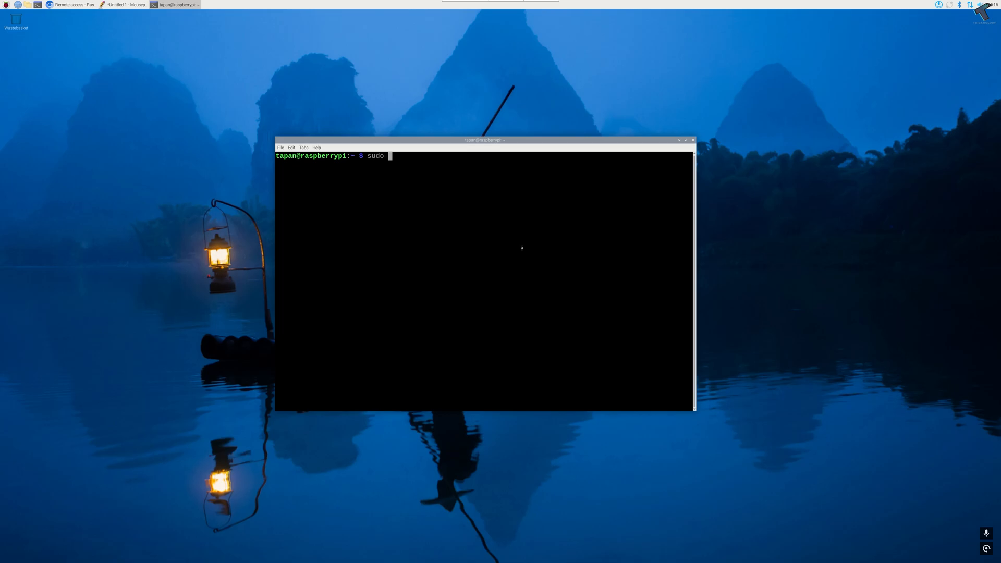
pyautogui.write('apt update')
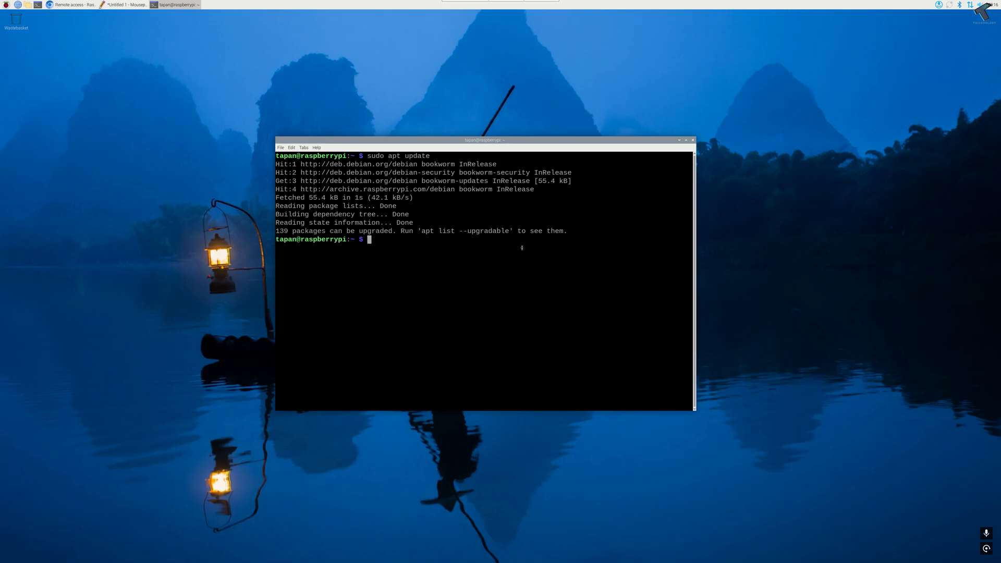
pyautogui.write('sudo apt')
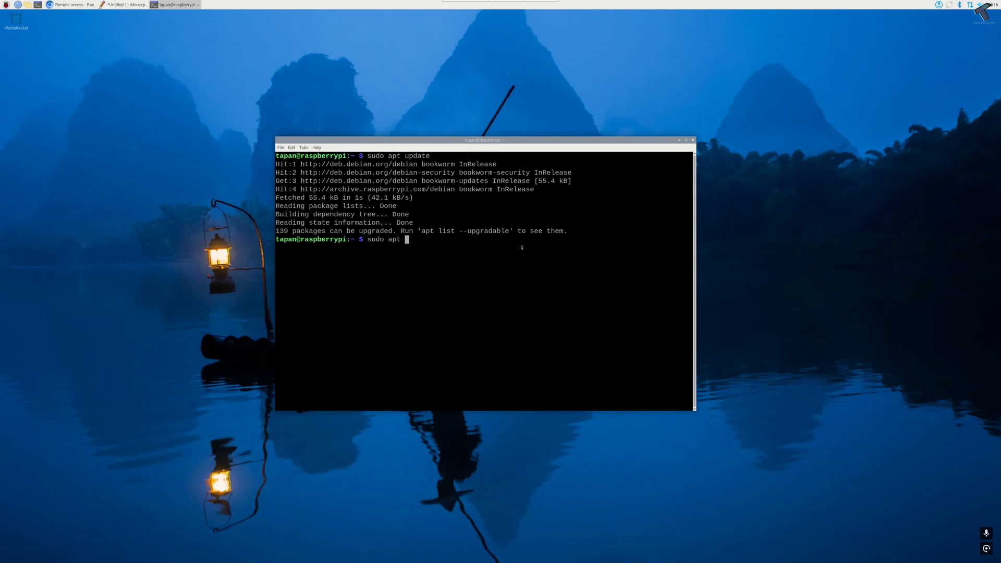
pyautogui.write('upgrade')
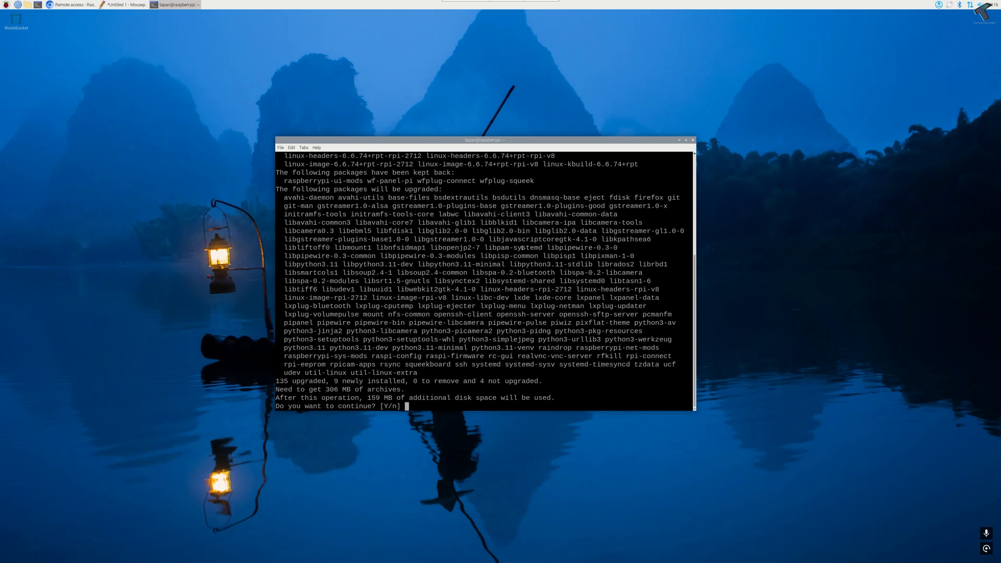
pyautogui.write('y')
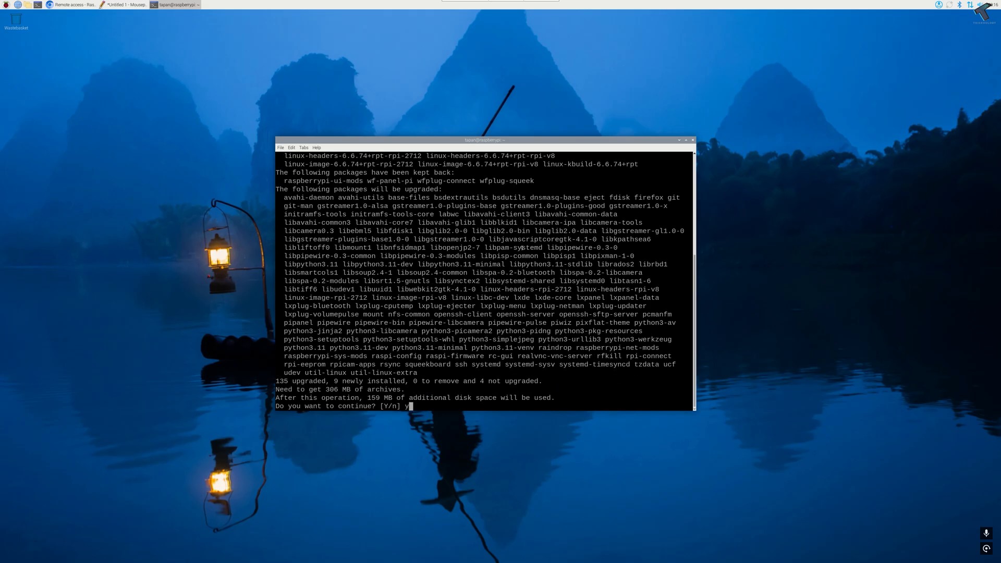
pyautogui.press('Return')
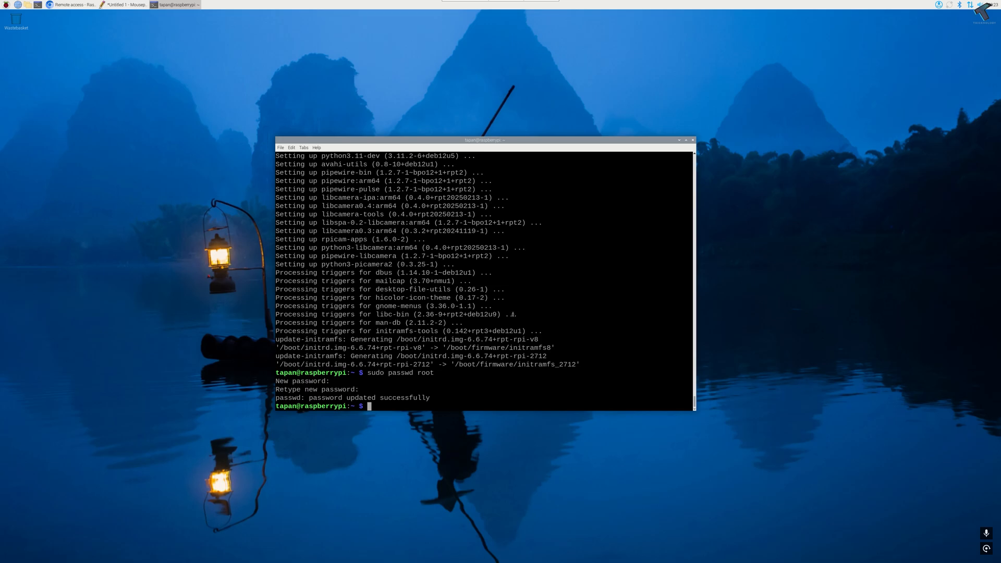
# Install curl with apt and run ifconfig to list interfaces, showing wlan0 at 192.168.0.121
pyautogui.write('sudo')
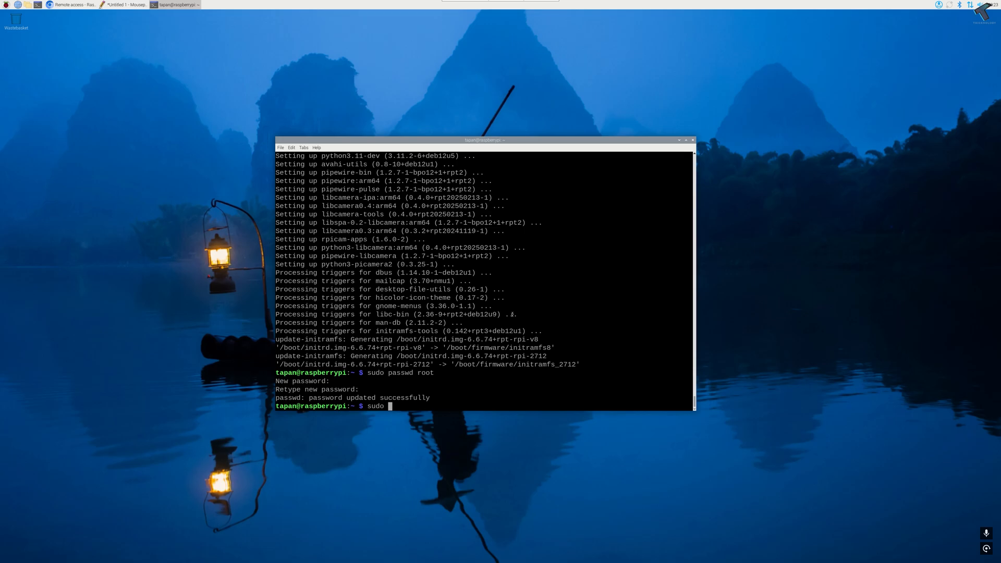
pyautogui.write('apt install curl')
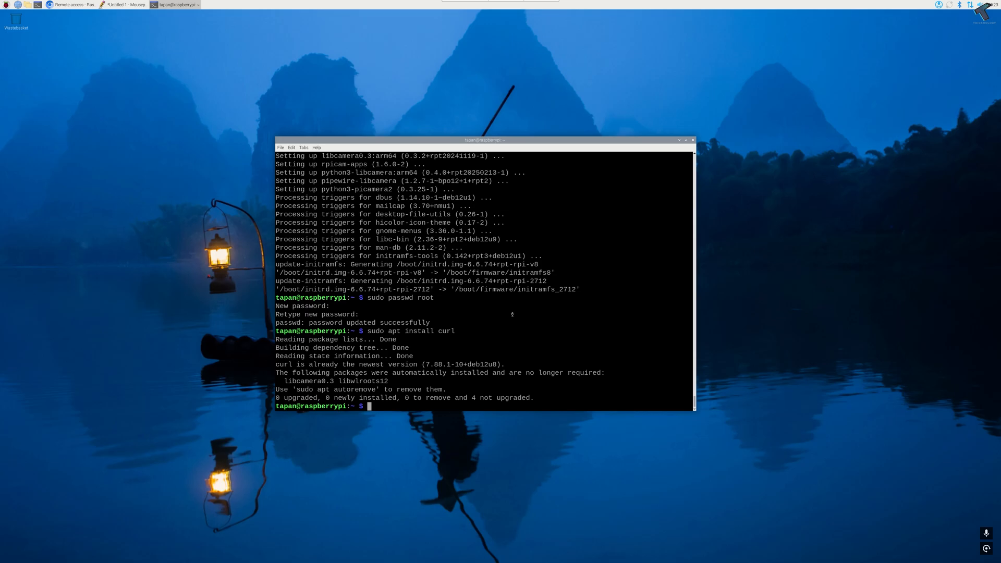
pyautogui.write('ipconfig')
pyautogui.write('ifconfig')
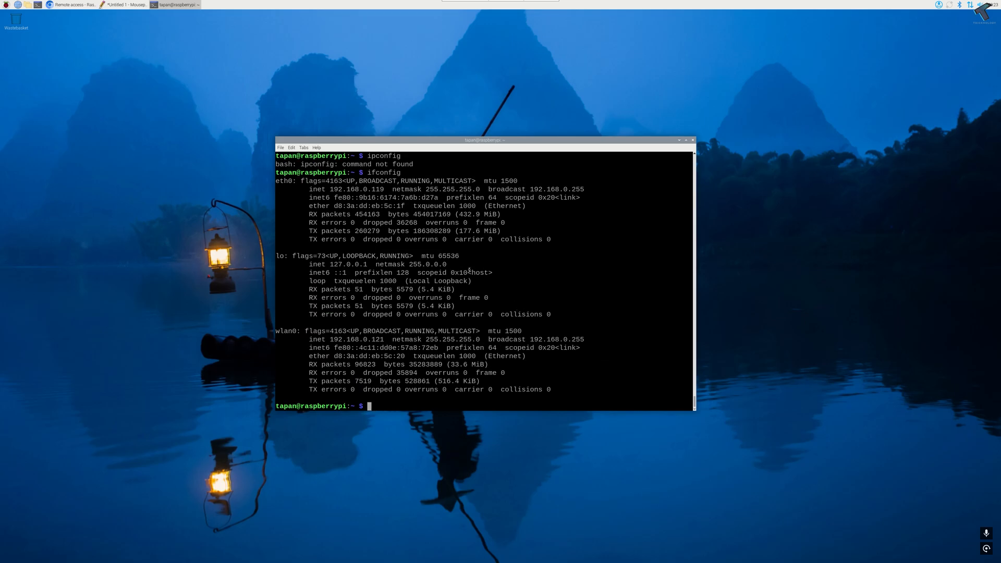
# Copy the wlan0 address 192.168.0.121 to the clipboard
pyautogui.doubleClick(361, 340)
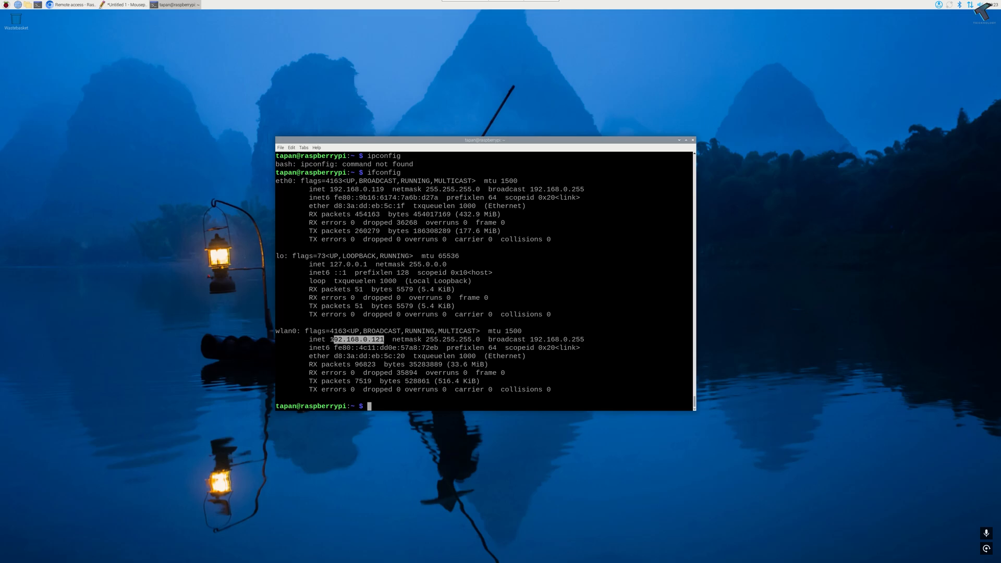
pyautogui.rightClick(354, 348)
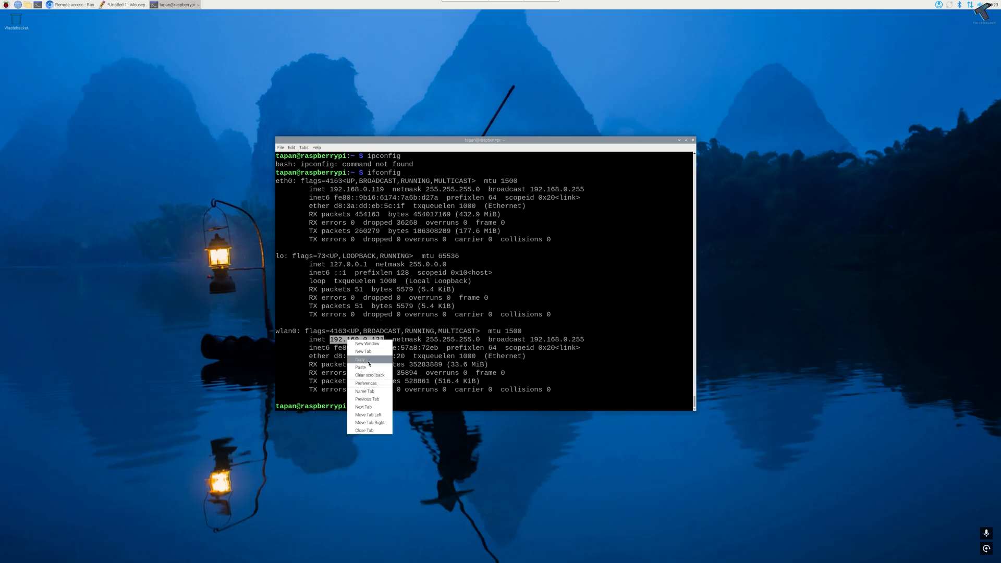
pyautogui.click(361, 358)
pyautogui.write('sudo')
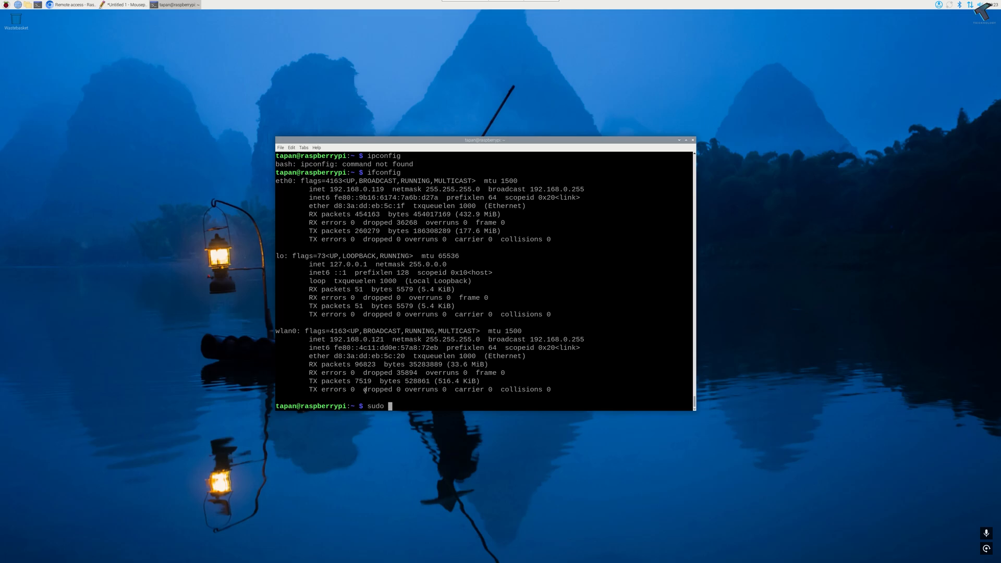
# Open /etc/hosts for editing with sudo nano
pyautogui.write('nano')
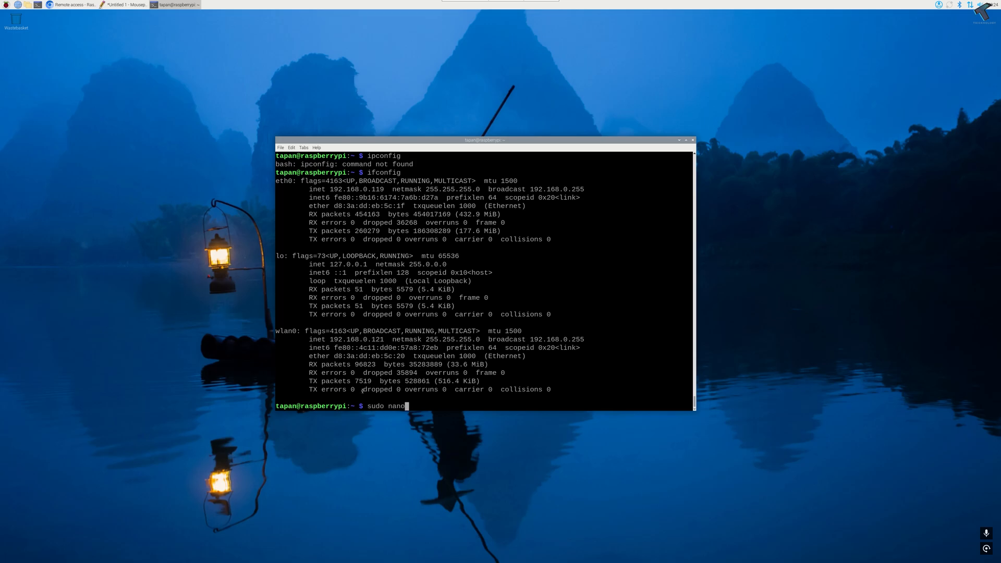
pyautogui.write('/e')
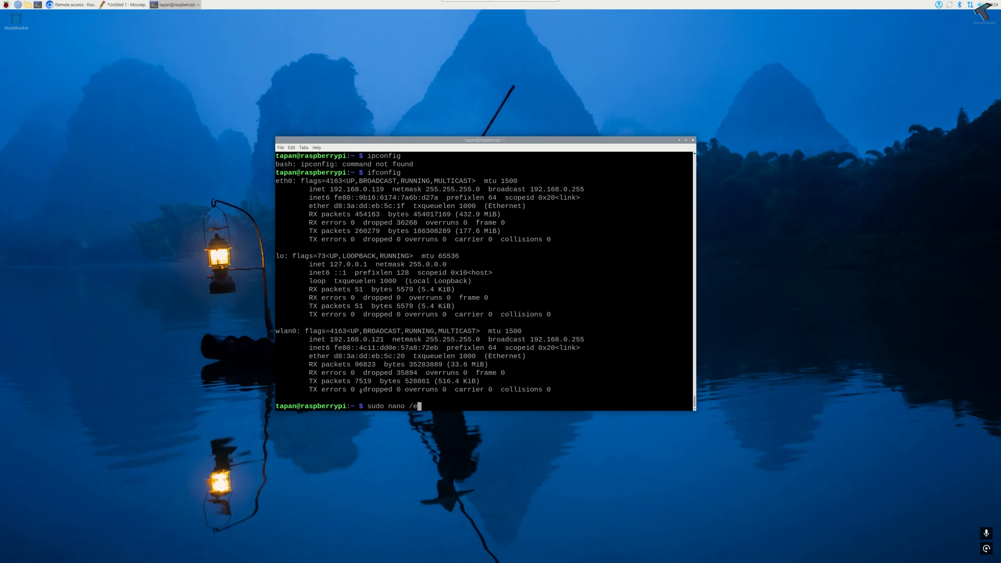
pyautogui.write('tc/host')
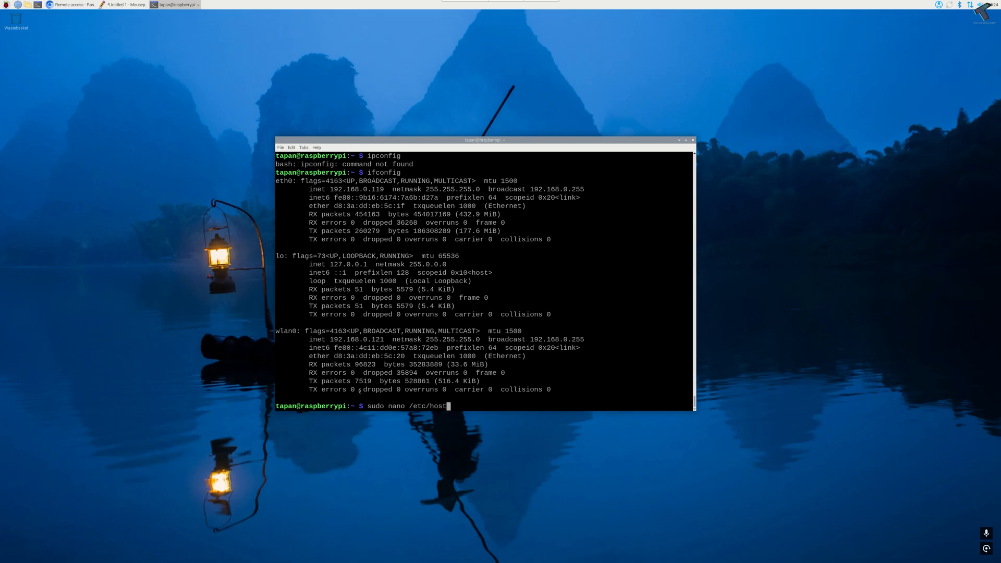
pyautogui.write('s')
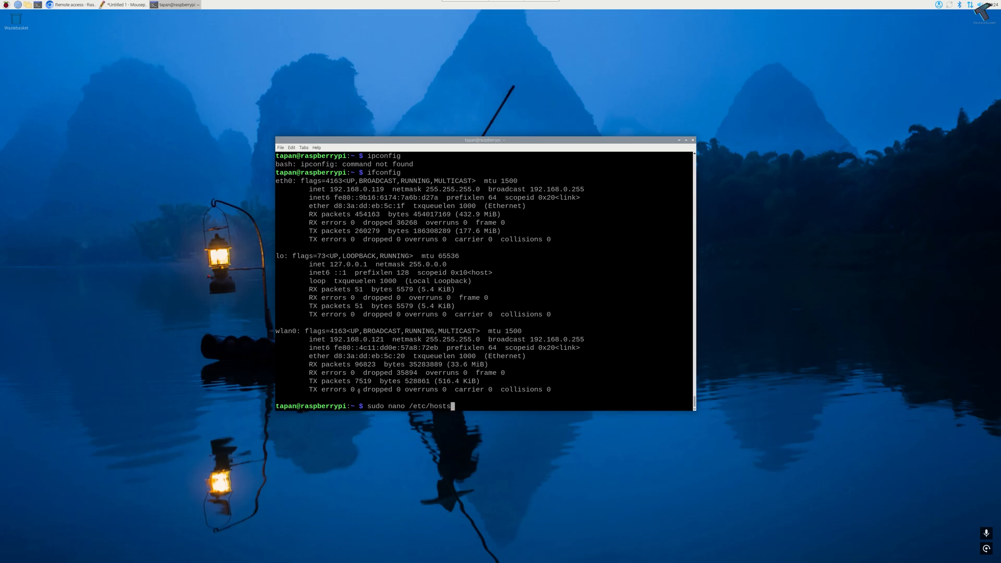
pyautogui.press('Return')
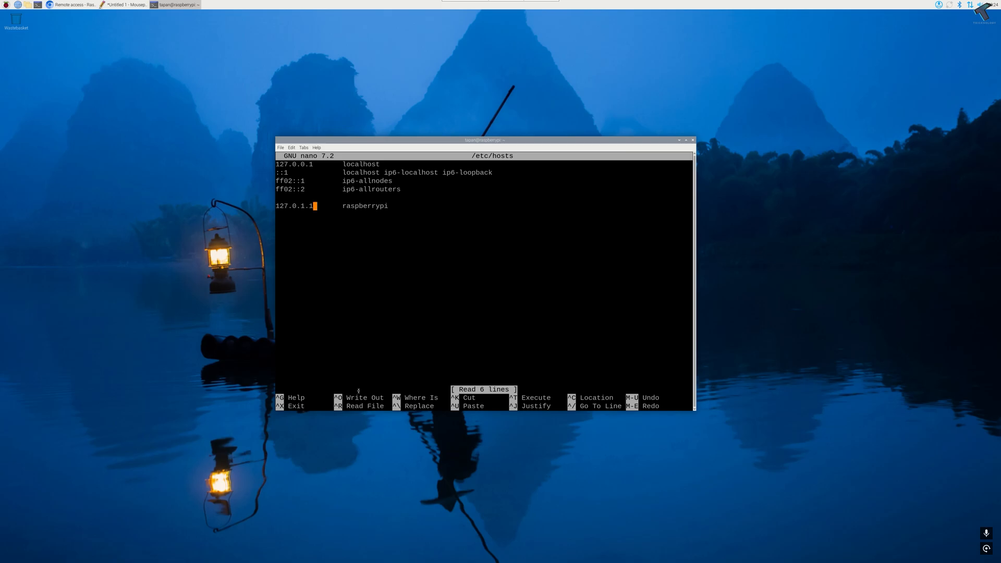
# Replace 127.0.1.1 with 192.168.0.121 on the raspberrypi line, save and exit nano
pyautogui.press('BackSpace')
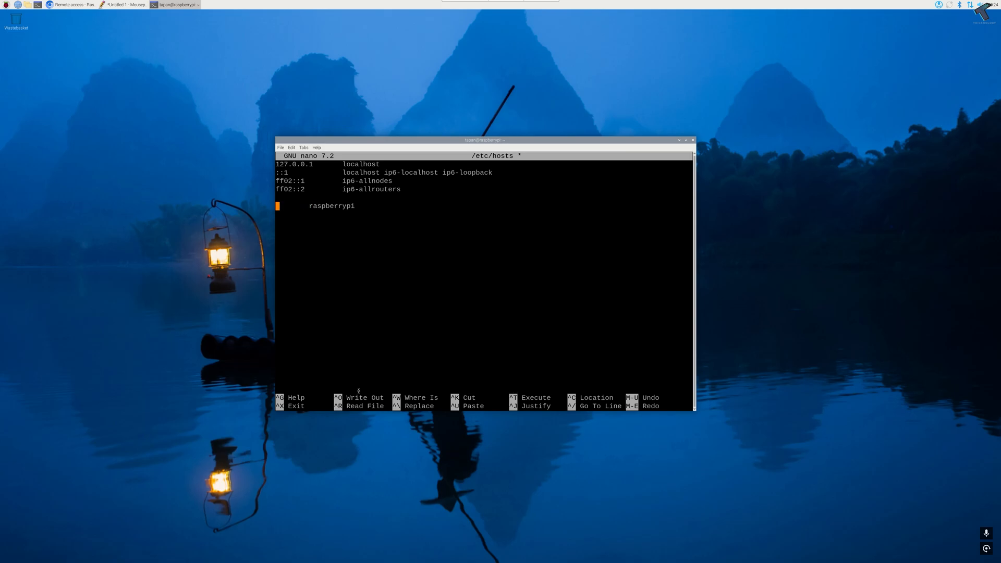
pyautogui.rightClick(314, 227)
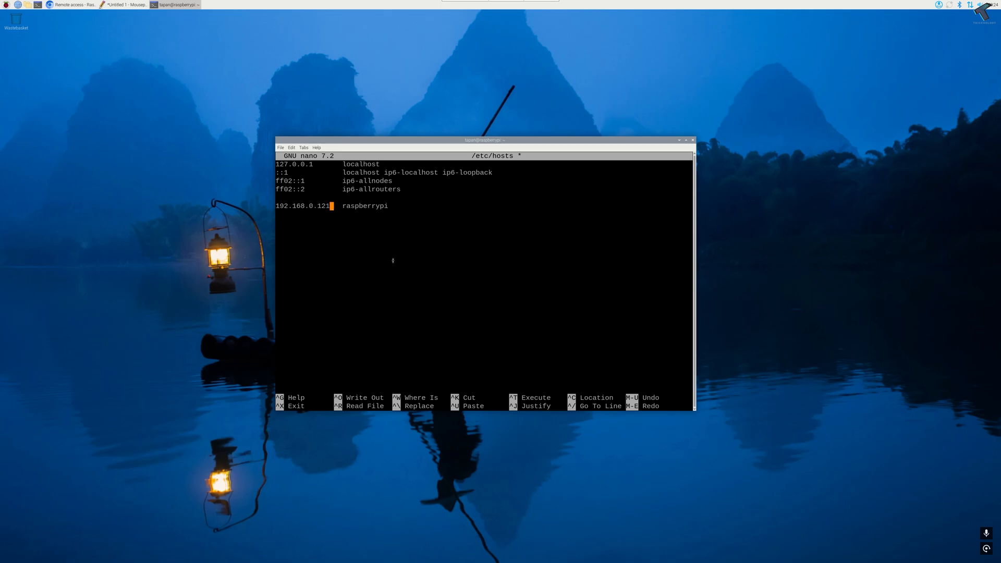
pyautogui.press('ctrl+o')
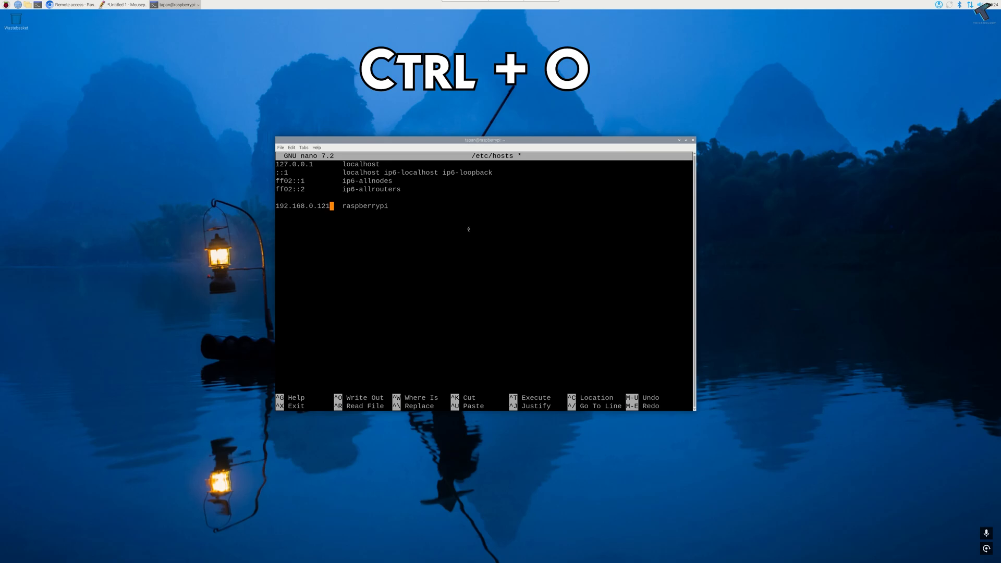
pyautogui.press('ctrl+o')
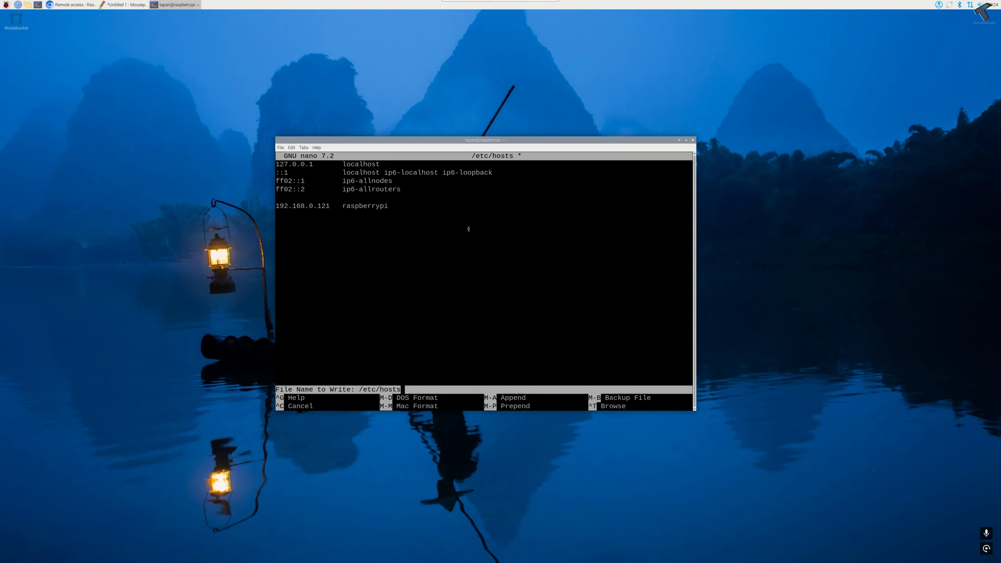
pyautogui.press('Enter')
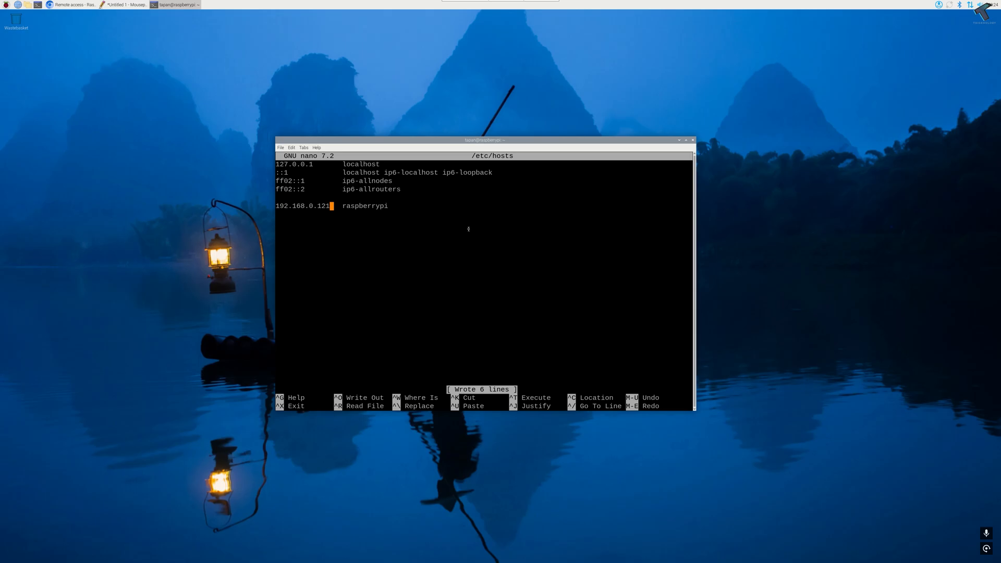
pyautogui.press('ctrl+x')
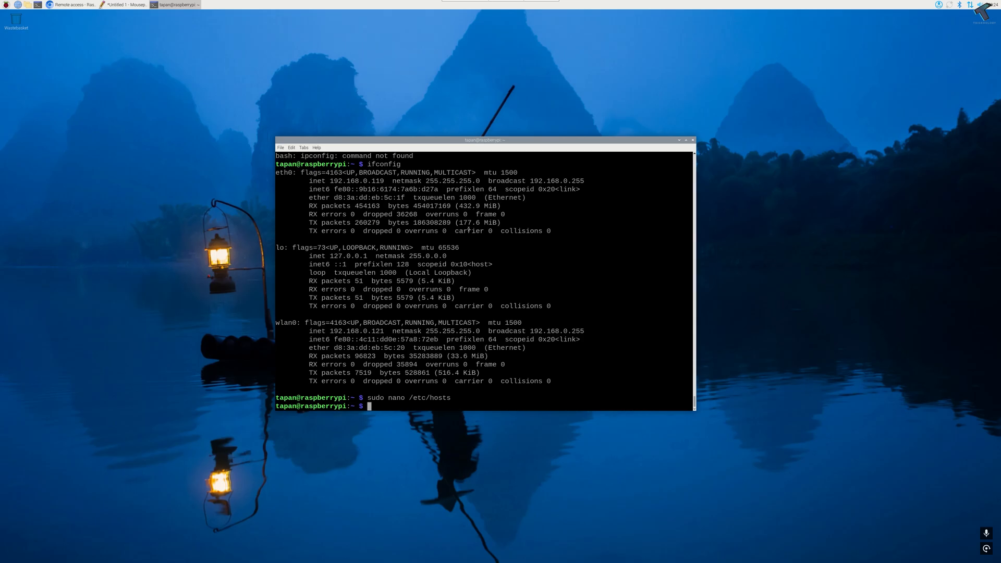
# Verify with cat /etc/hosts and hostname -i that raspberrypi resolves to 192.168.0.121, then bring up the notes
pyautogui.write('cat /')
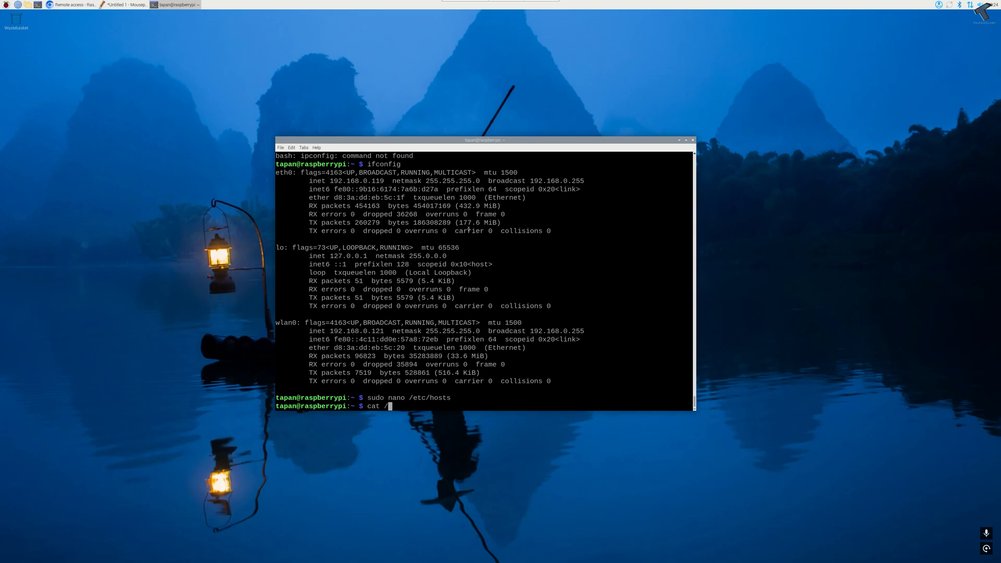
pyautogui.write('etc/hosts')
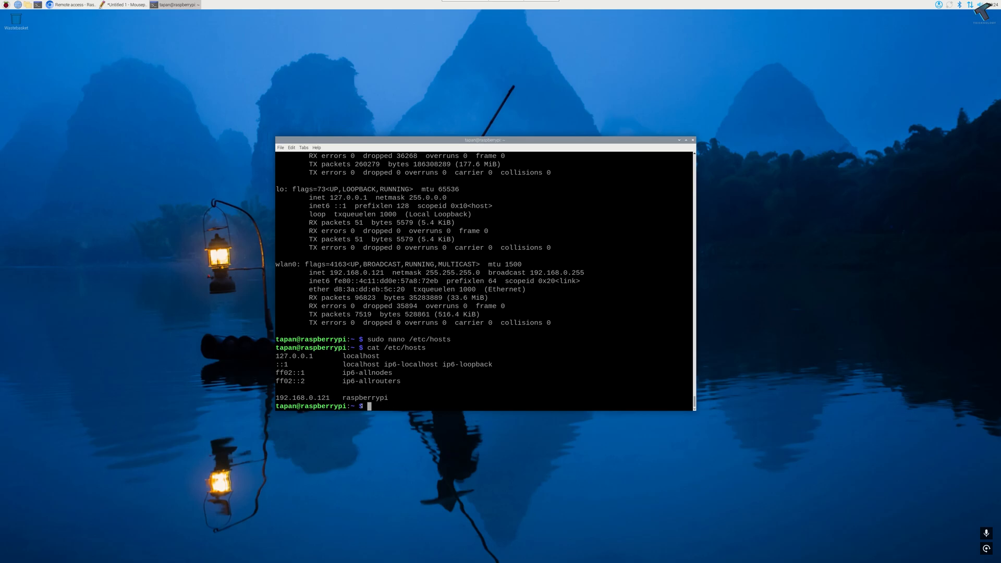
pyautogui.write('hostnam')
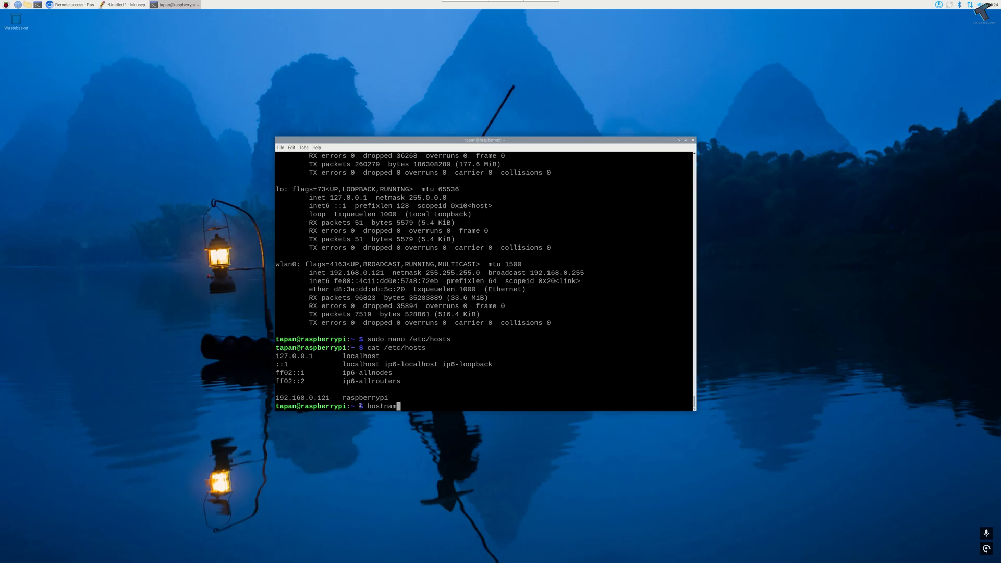
pyautogui.press('Return')
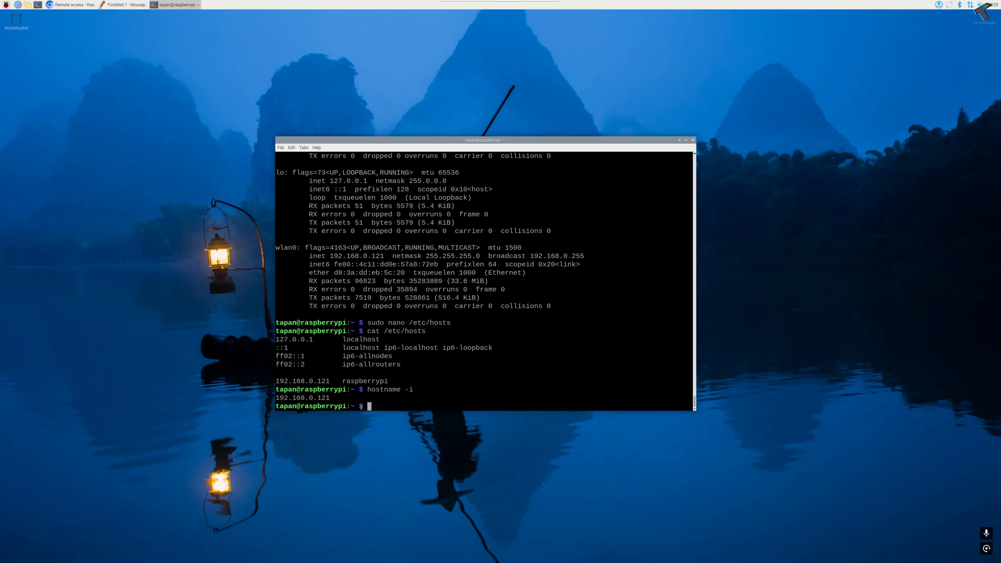
pyautogui.moveTo(243, 119)
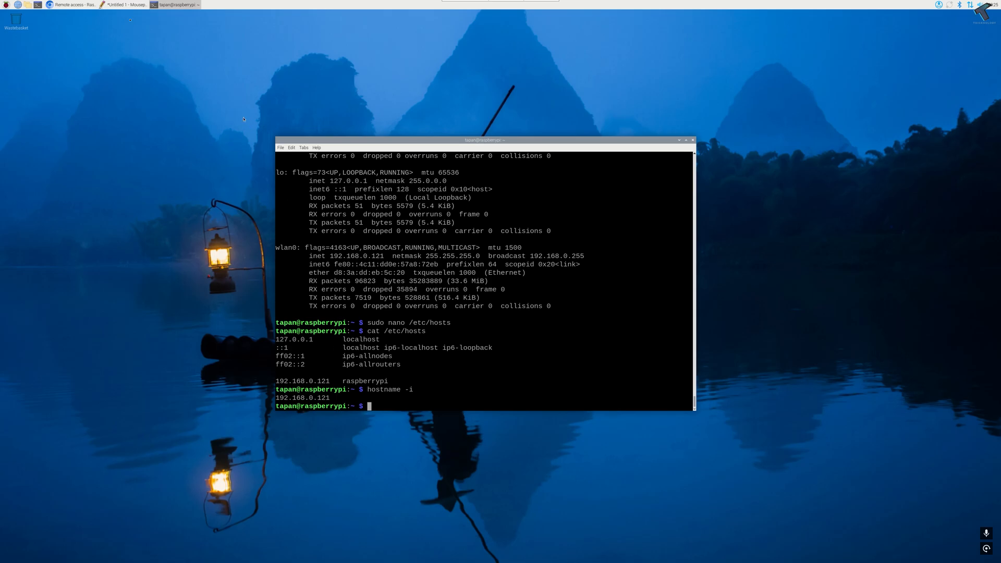
pyautogui.click(123, 6)
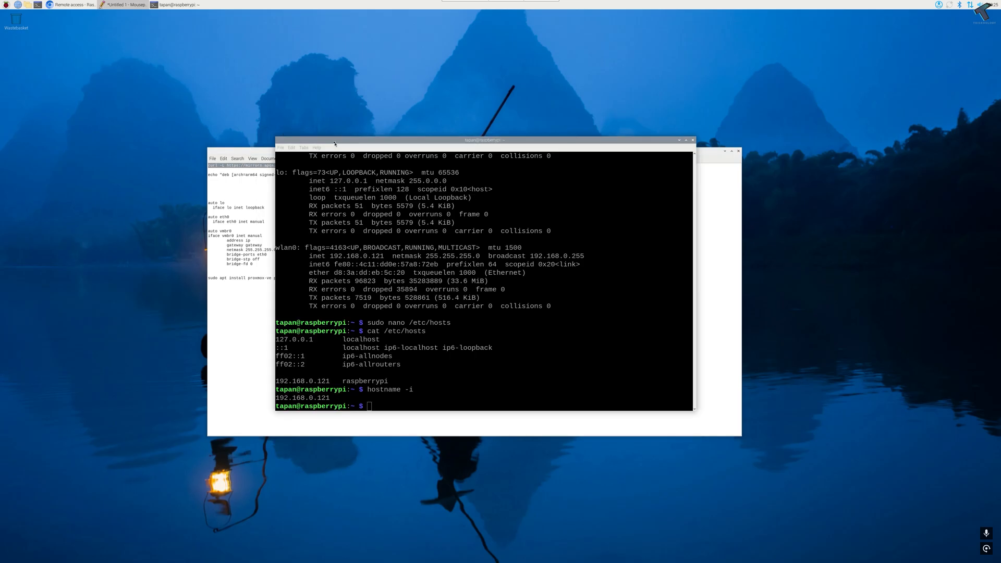
# Download the pveport.gpg signing key into keyrings and add the pveport bookworm repository list
pyautogui.write('curl -L https://mirrors.apqa.cn/proxmox/debian/pveport.gpg | sudo tee /usr/share/keyrings/pveport.gpg >/dev/null')
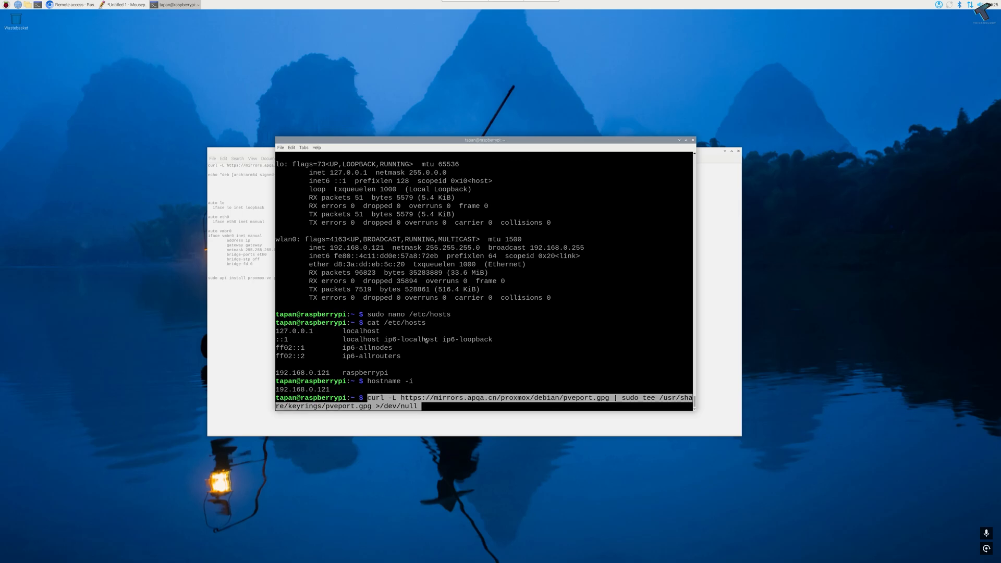
pyautogui.press('Return')
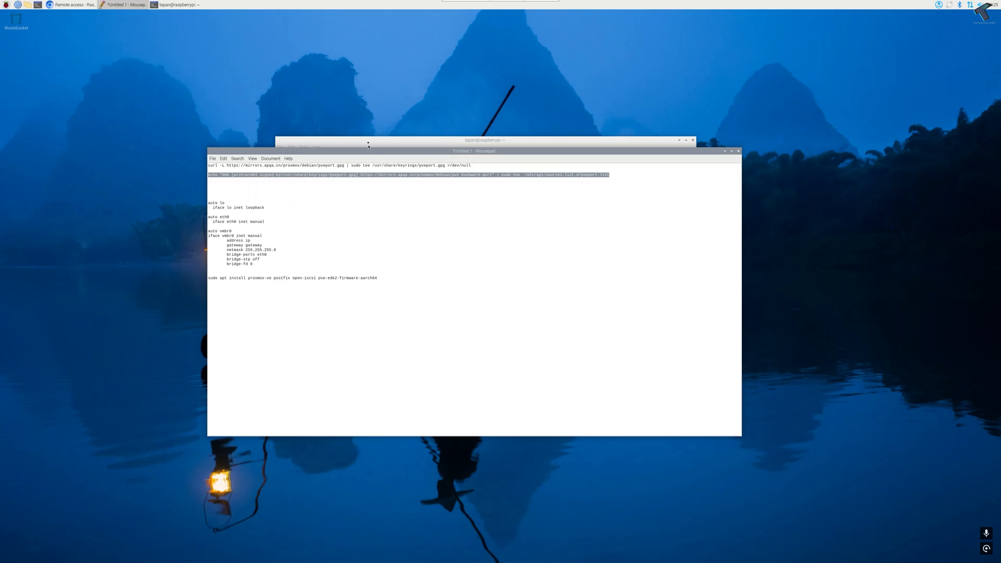
pyautogui.rightClick(472, 360)
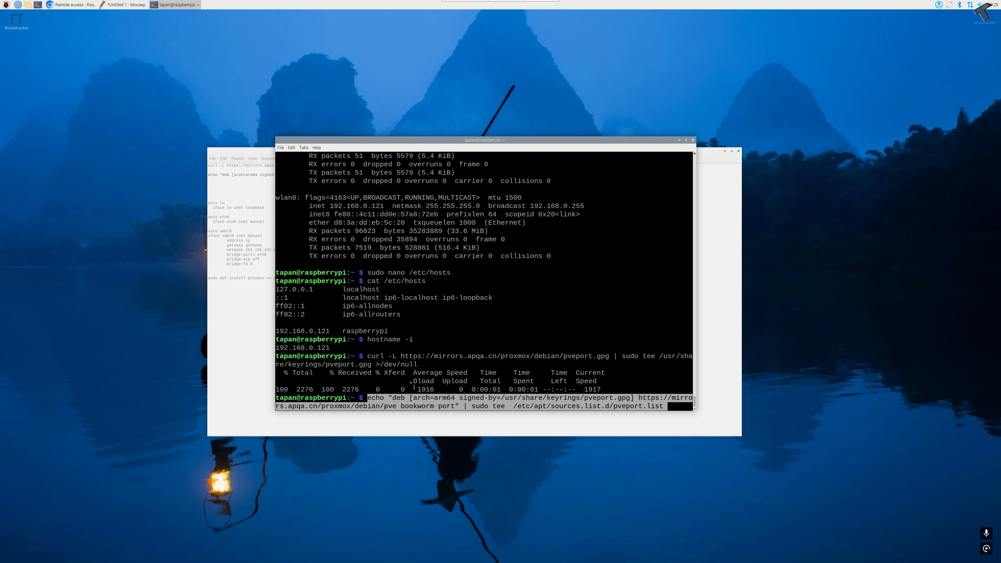
pyautogui.press('Return')
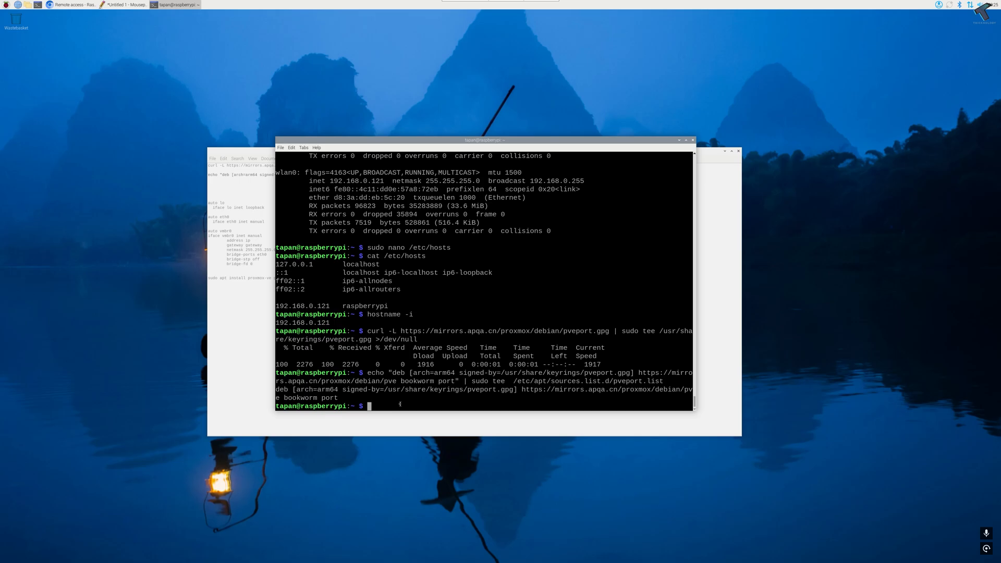
# Run sudo apt update to refresh package lists including the pveport repository
pyautogui.write('sudo apt')
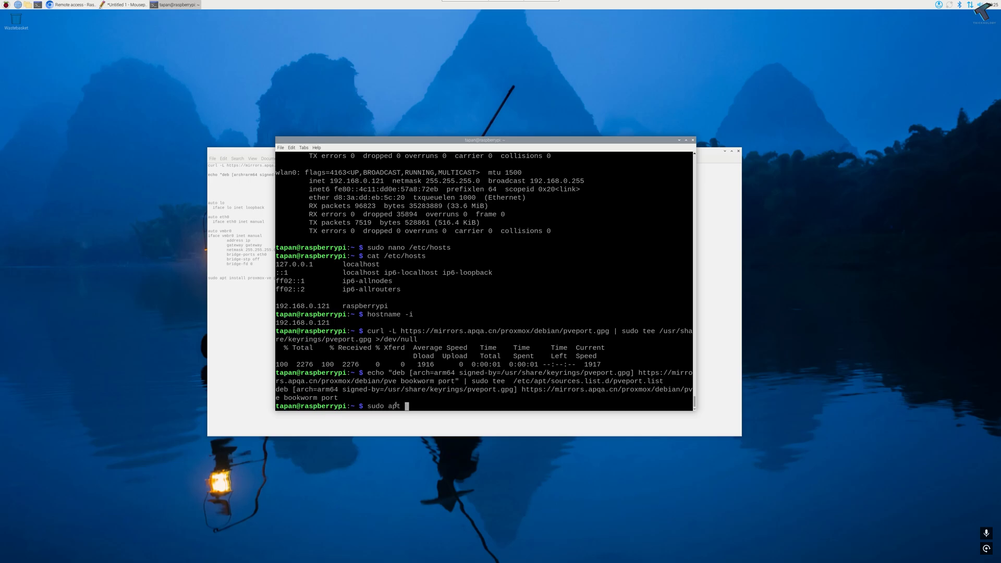
pyautogui.press('Return')
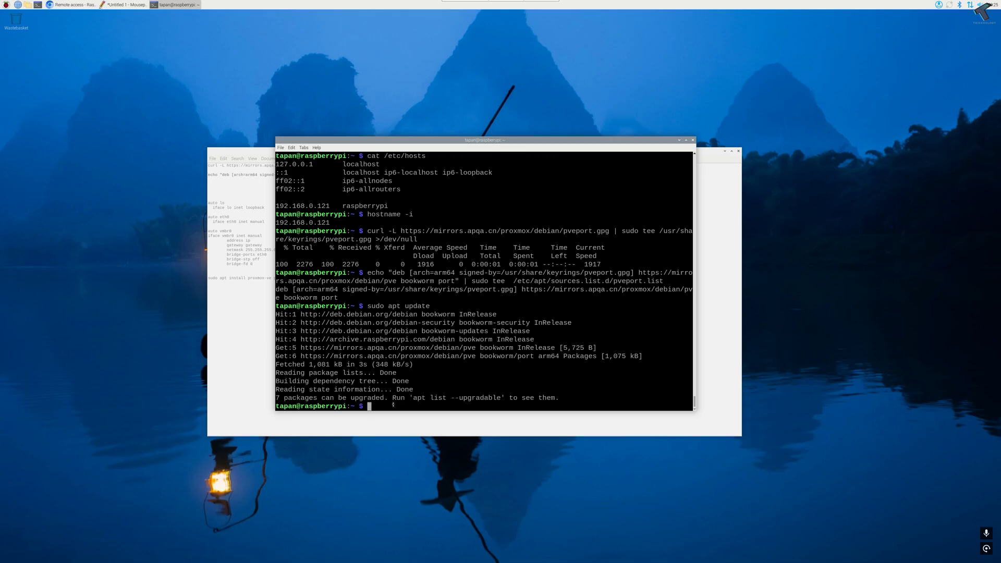
pyautogui.write('sudo')
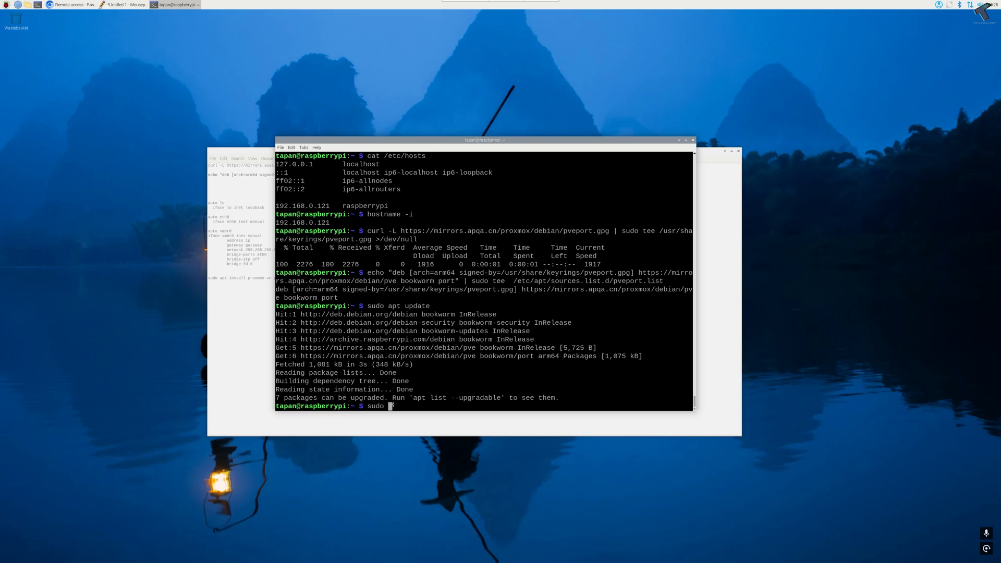
# Run sudo apt install ifupdown2, confirming it is already the newest version
pyautogui.write('apt i')
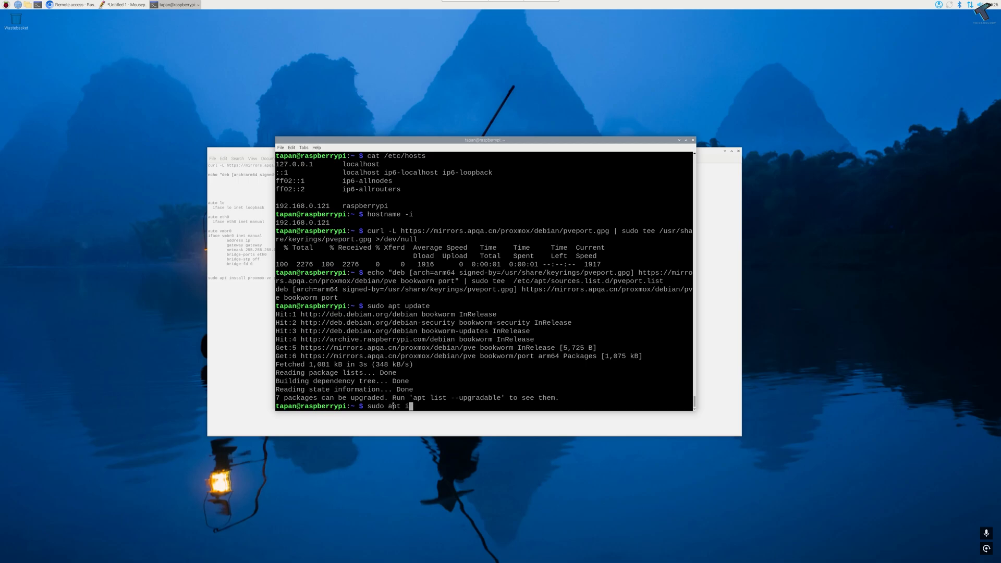
pyautogui.write('nstall')
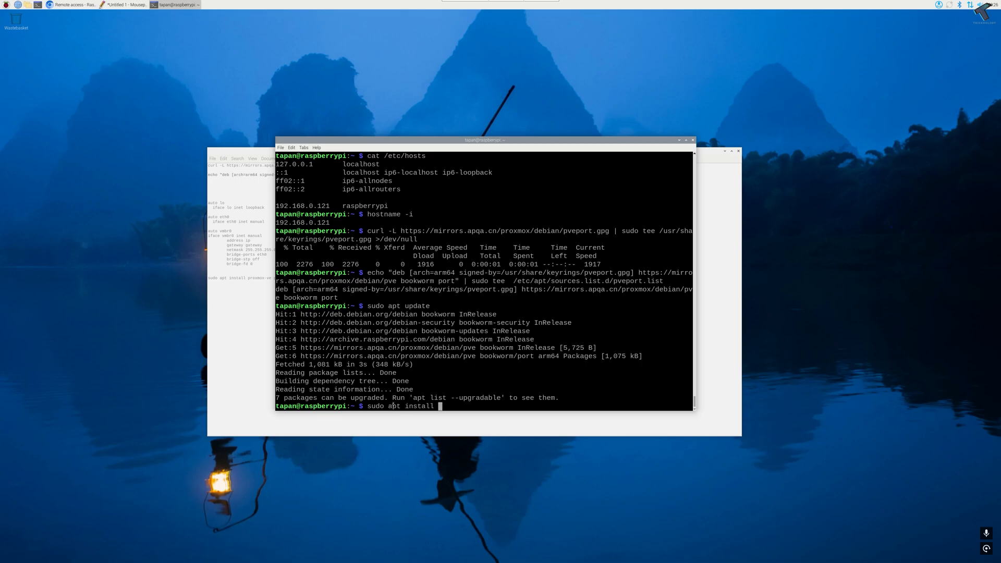
pyautogui.write('ifupdown')
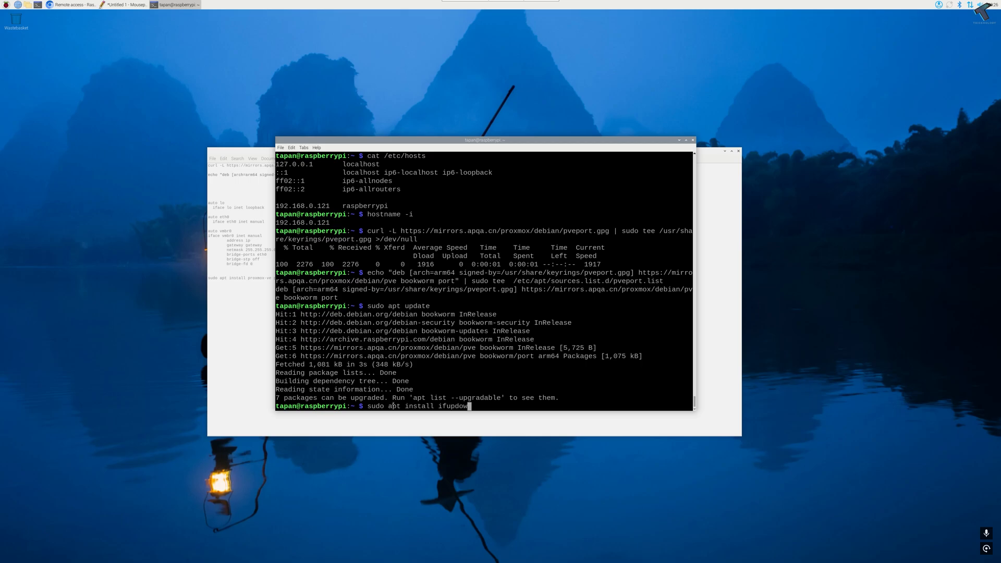
pyautogui.write('2')
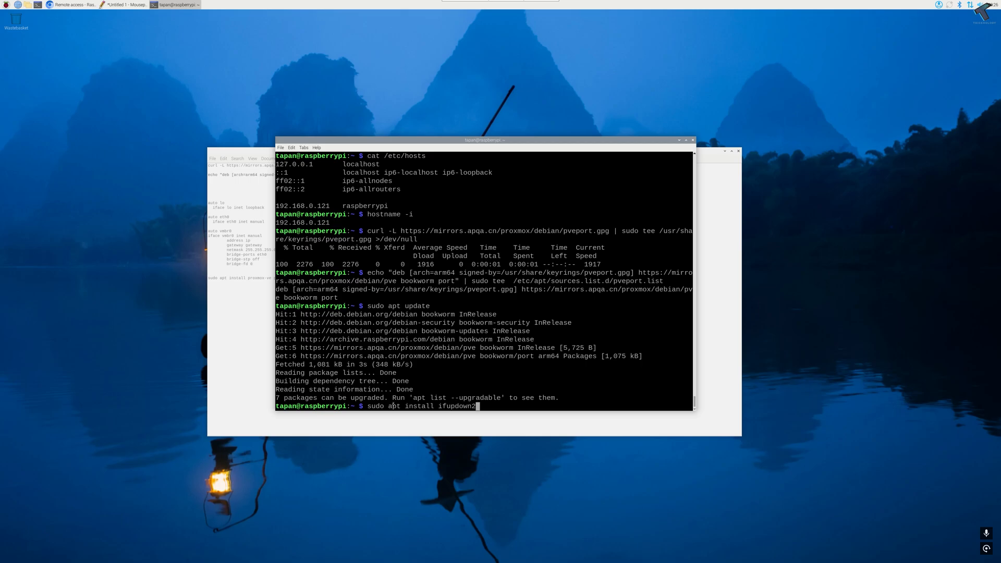
pyautogui.press('Return')
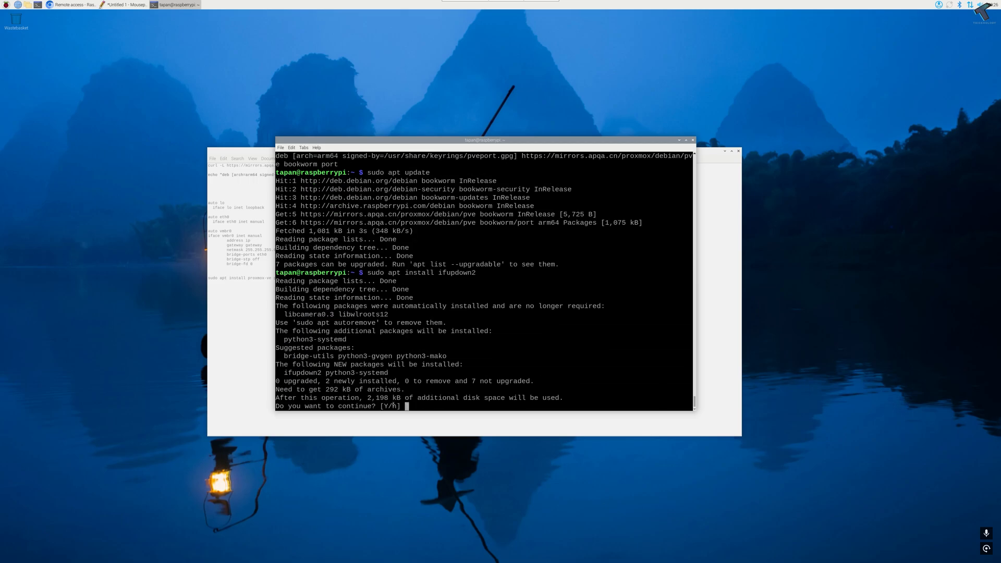
pyautogui.write('y')
pyautogui.write('sudo')
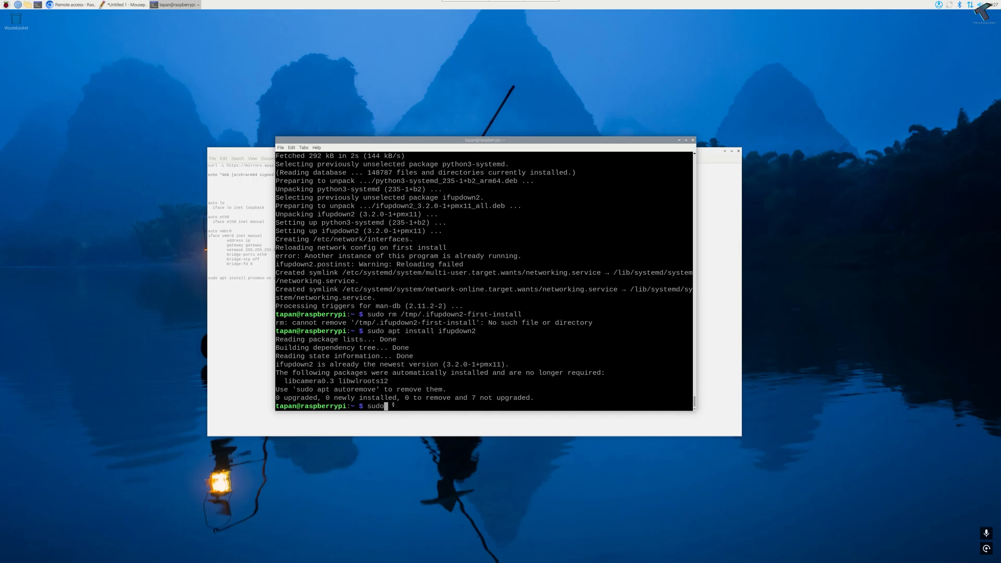
# Open /etc/network/interfaces for editing with sudo nano
pyautogui.write('man')
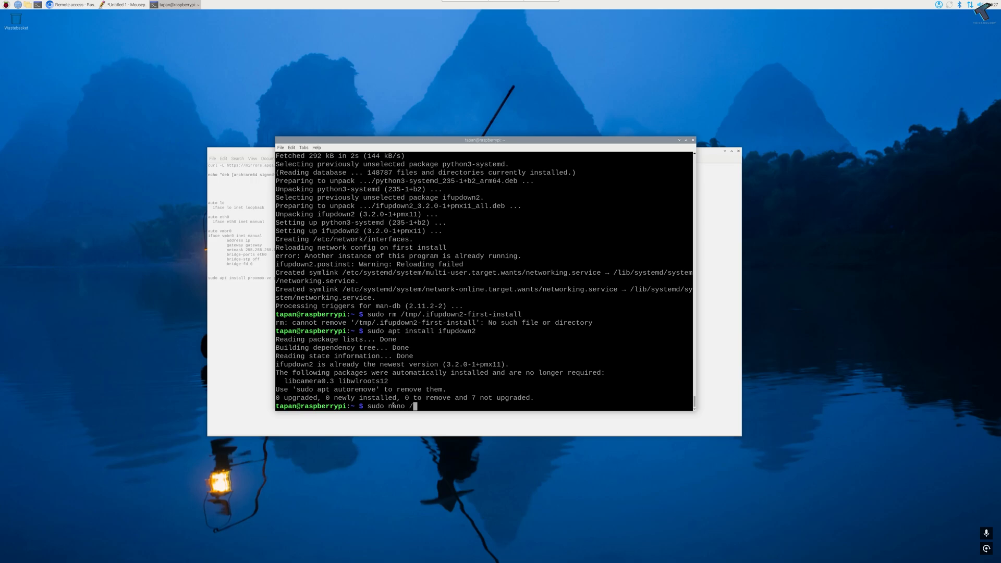
pyautogui.write('etc')
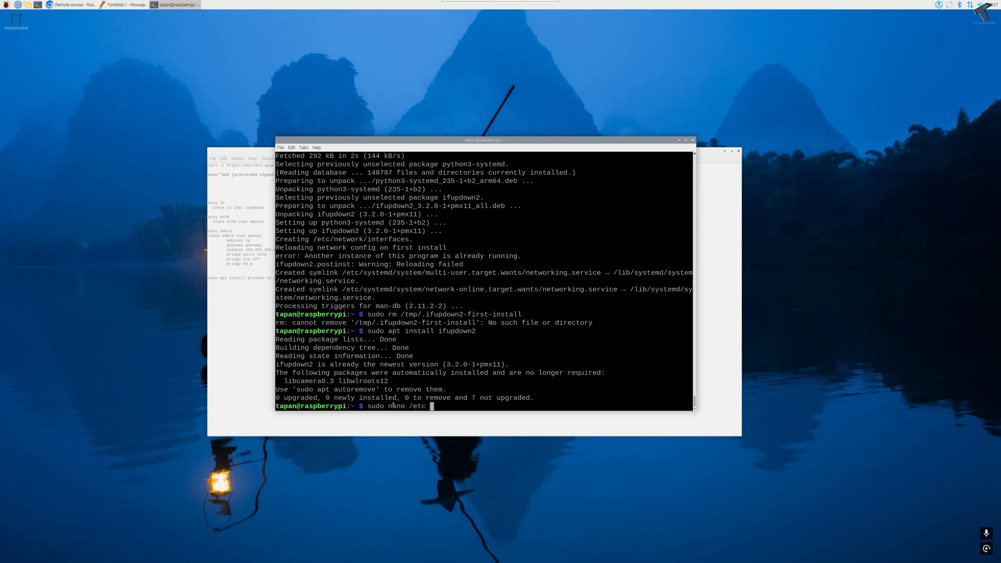
pyautogui.write('/n')
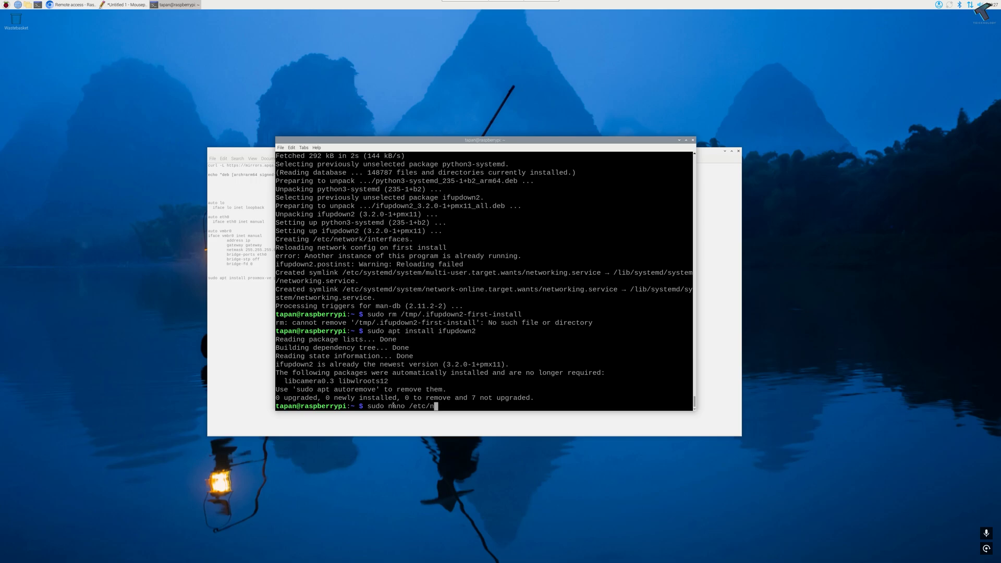
pyautogui.write('et')
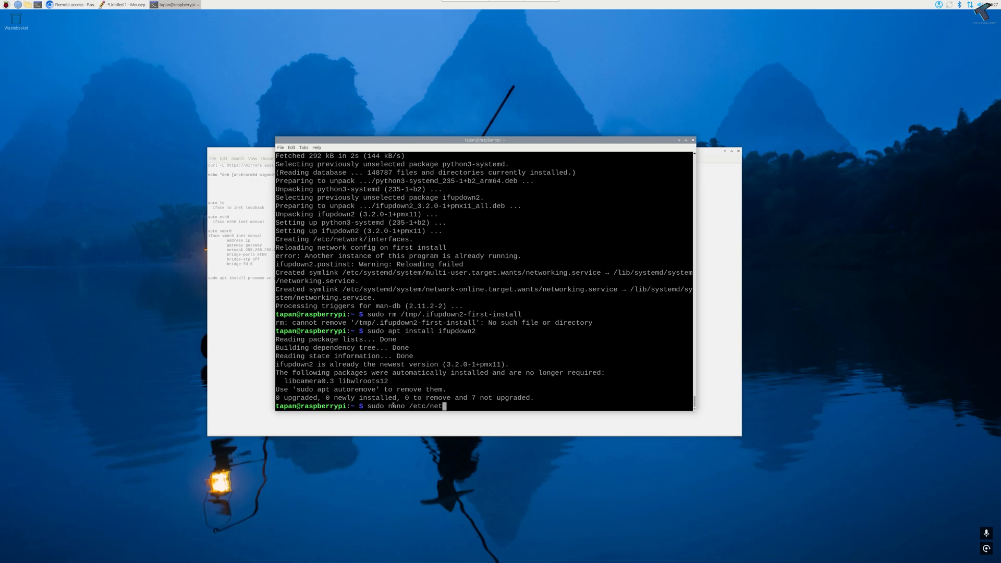
pyautogui.write('work')
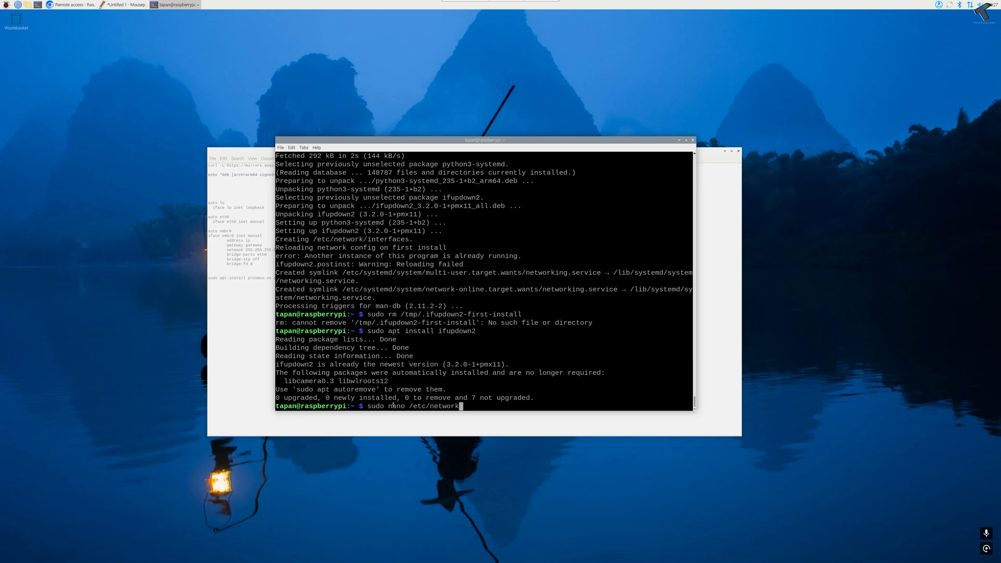
pyautogui.write('/inte')
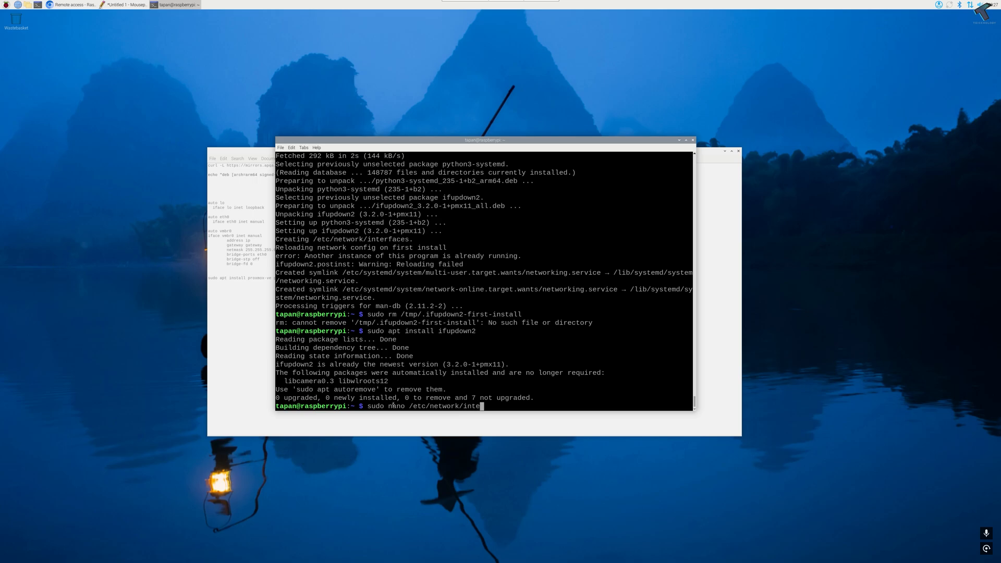
pyautogui.write('rfaces')
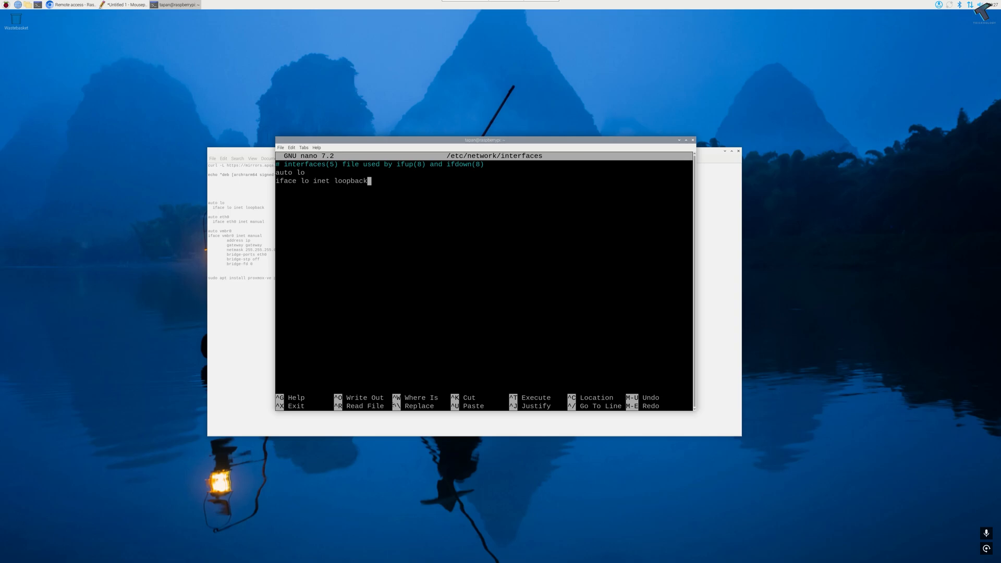
# Remove the loopback lines in nano, then start filling the bridge address (192...) in the Mousepad notes
pyautogui.press('BackSpace')
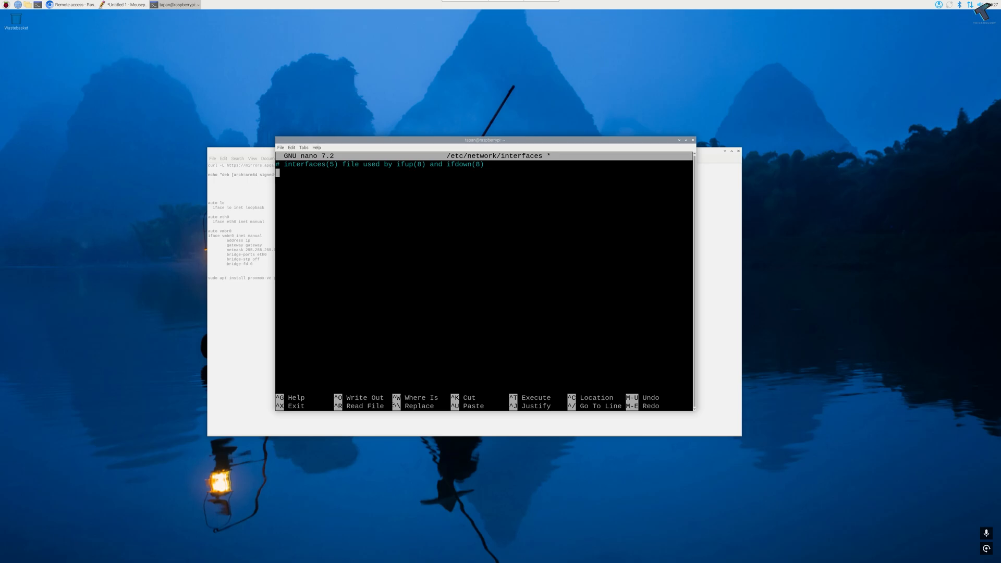
pyautogui.click(120, 4)
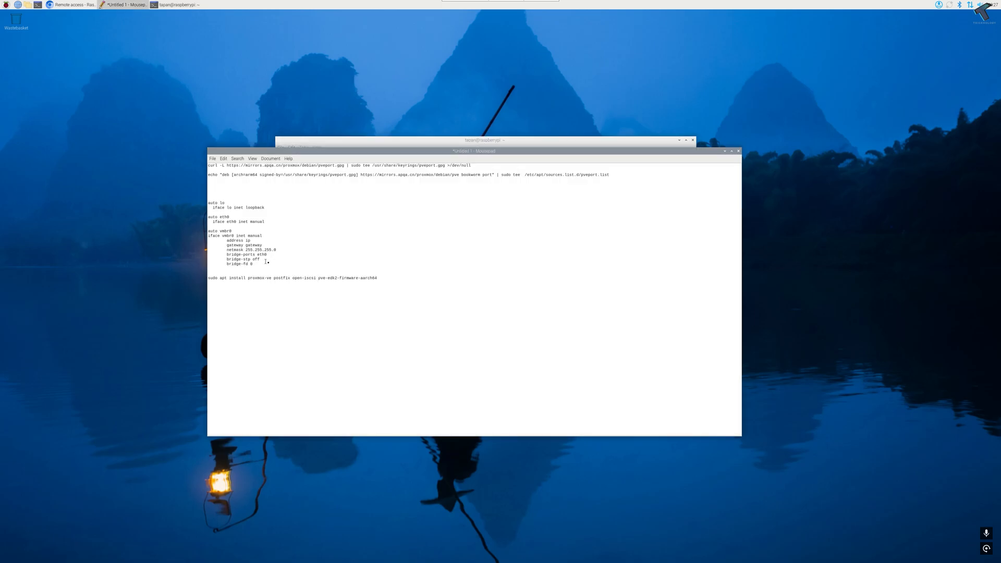
pyautogui.moveTo(211, 202); pyautogui.dragTo(268, 264)
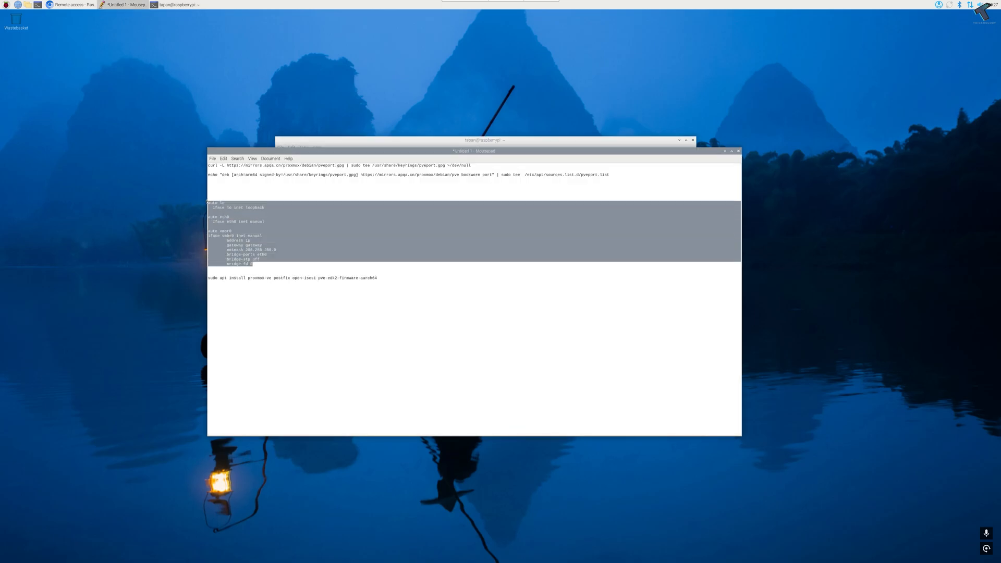
pyautogui.click(248, 240)
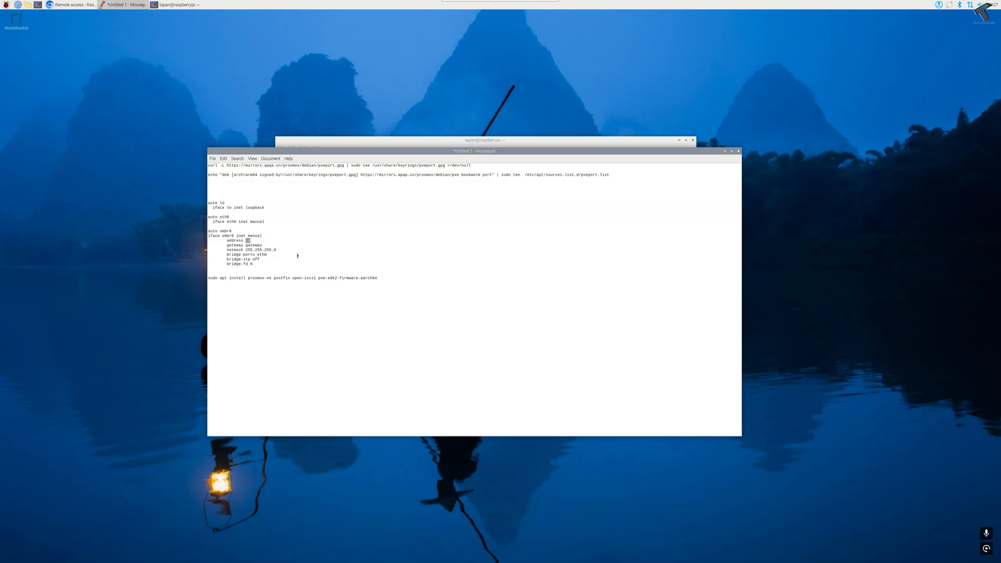
pyautogui.write('192')
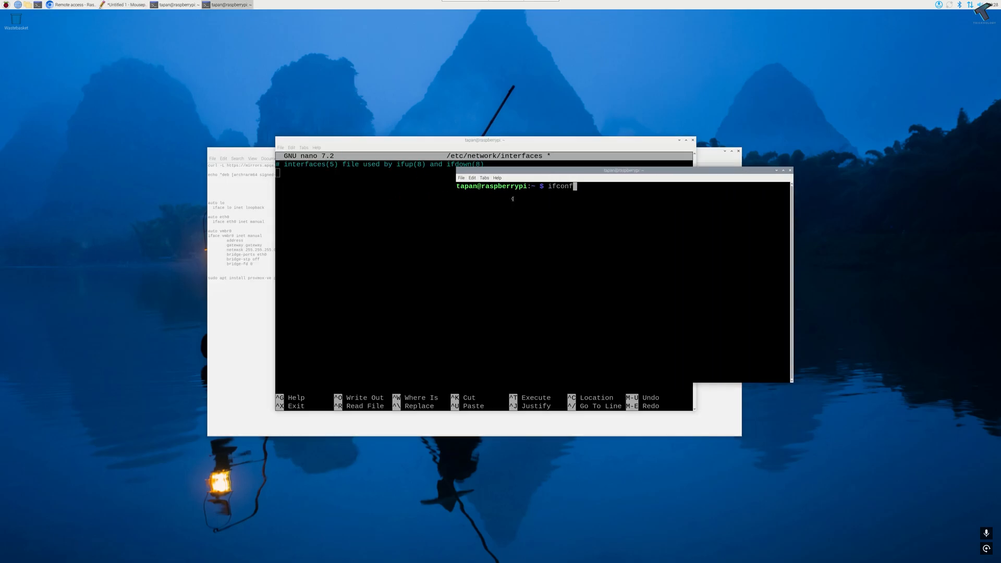
# Check addresses with ifconfig and complete the notes block with address 192.168.0.121, then copy it
pyautogui.press('Return')
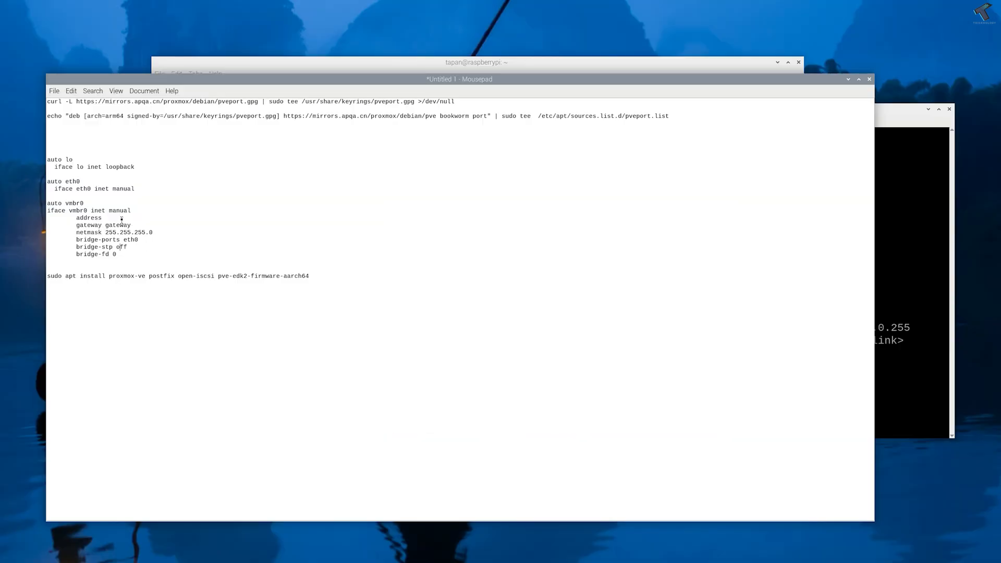
pyautogui.write('192.168.0.121')
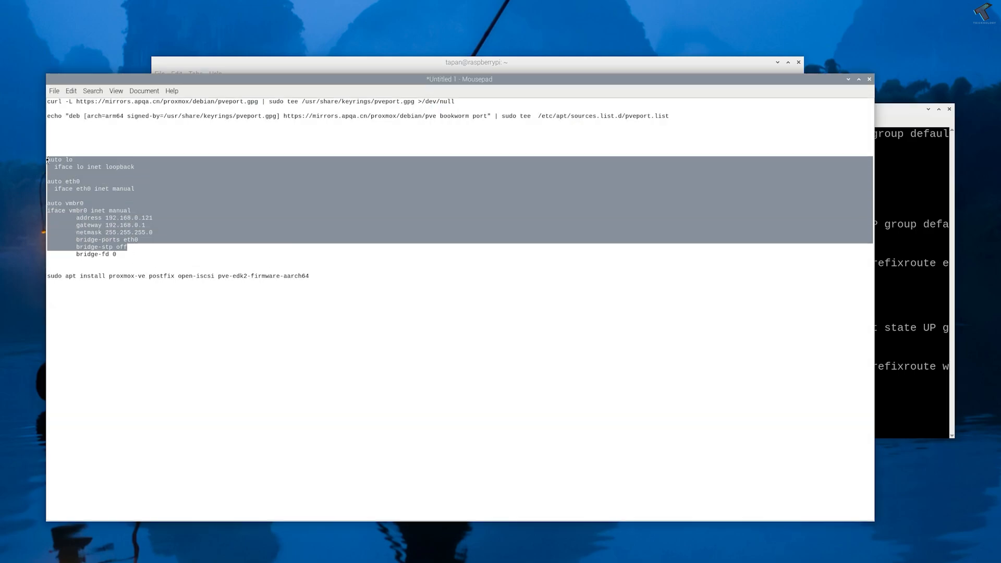
pyautogui.rightClick(67, 166)
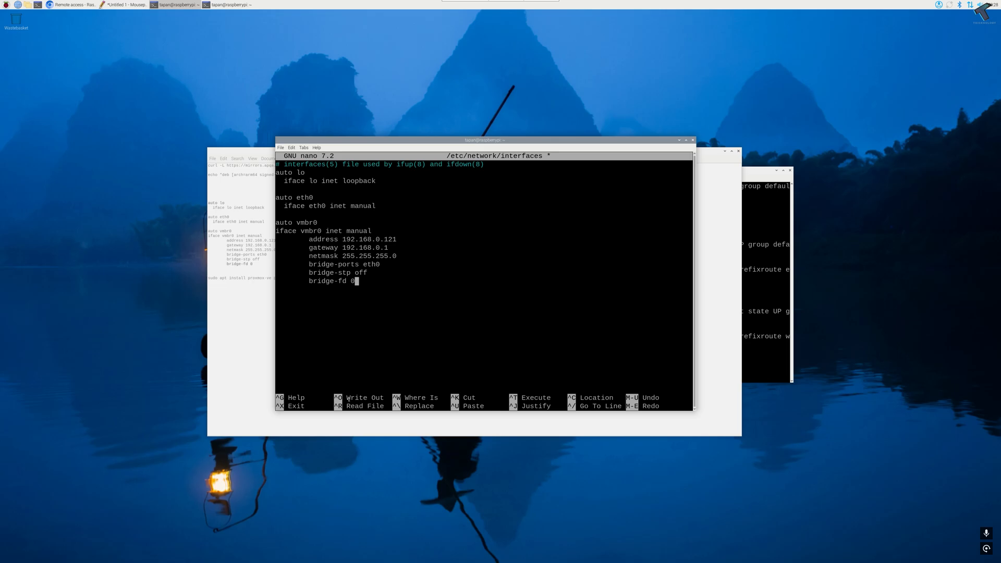
# Write the bridge config to /etc/network/interfaces and exit nano
pyautogui.press('ctrl+o')
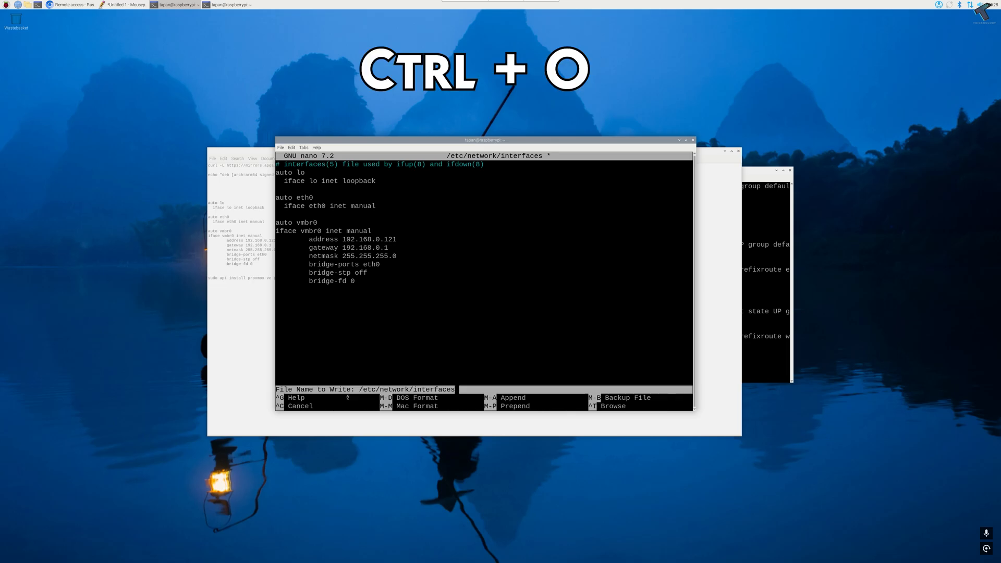
pyautogui.press('Enter')
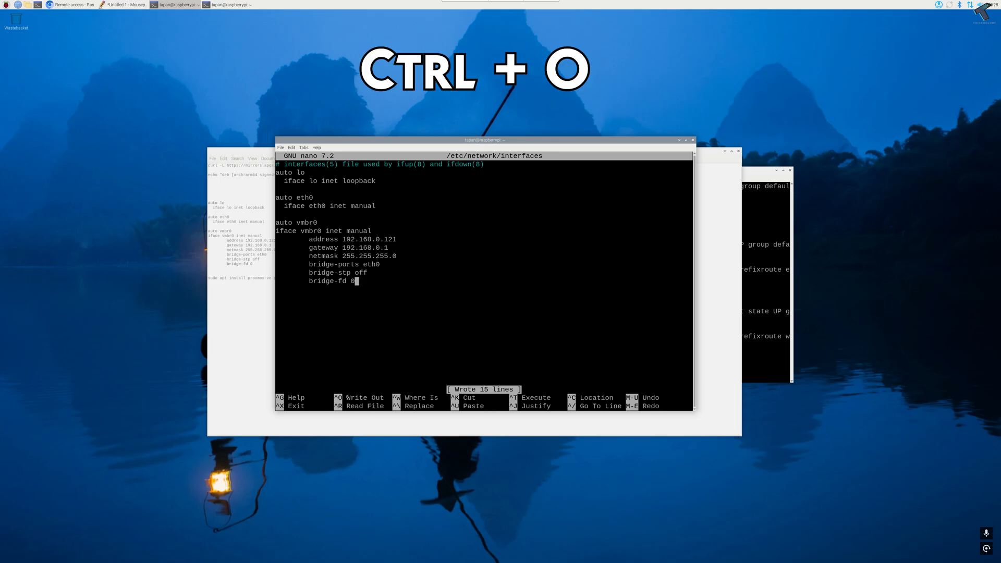
pyautogui.press('ctrl+x')
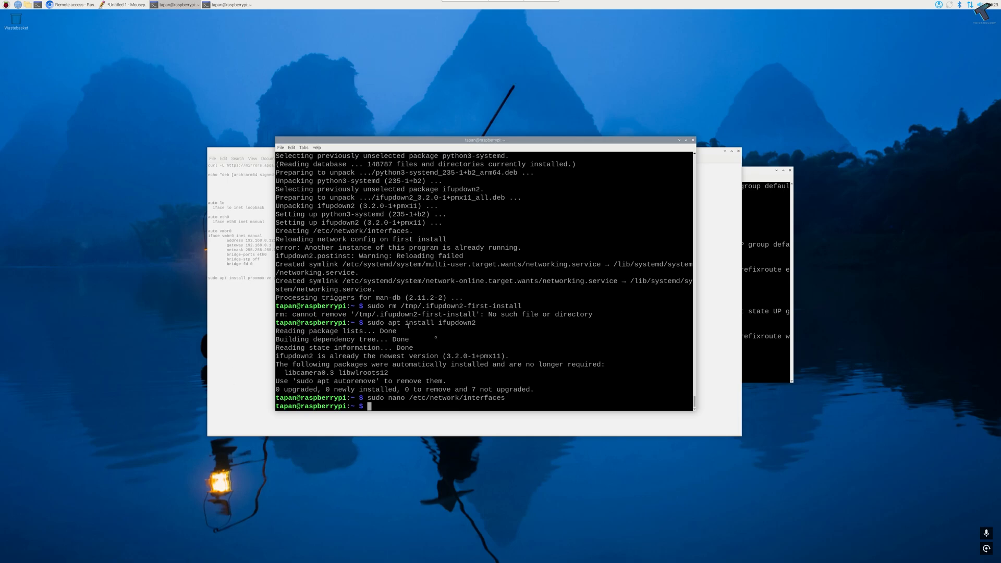
# Reboot the Pi with sudo reboot and move the notes window out of the way
pyautogui.write('sudo')
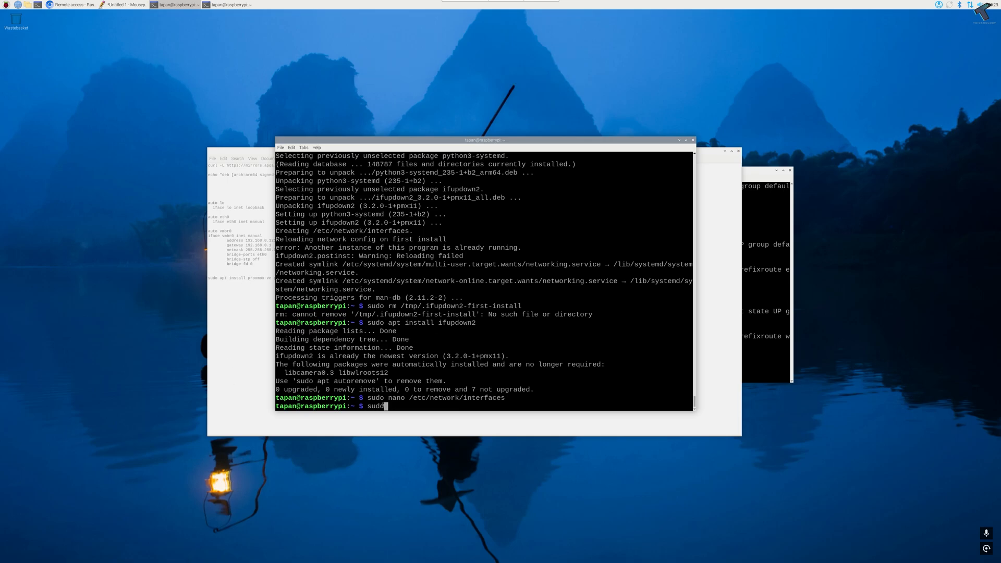
pyautogui.write('reboot')
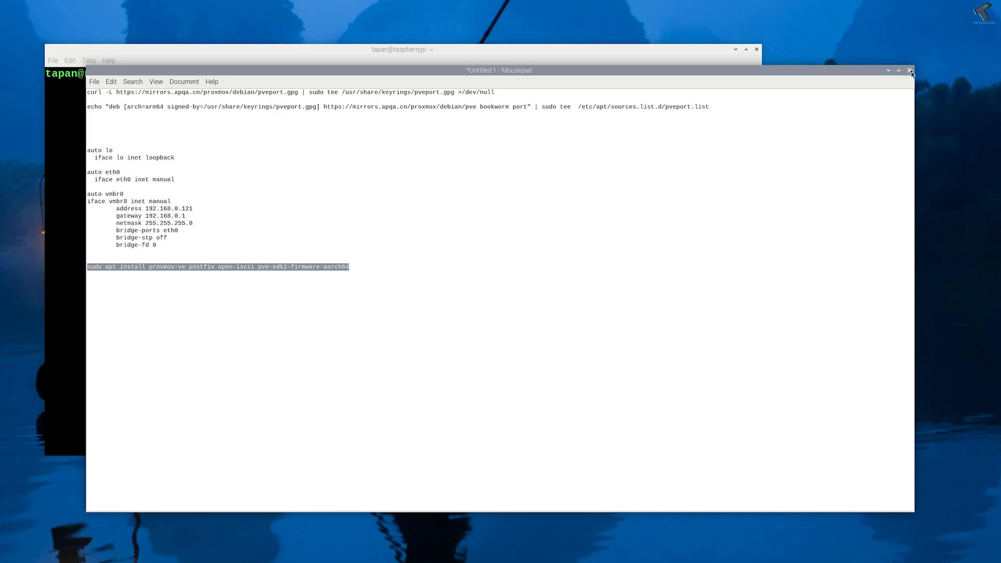
pyautogui.click(909, 71)
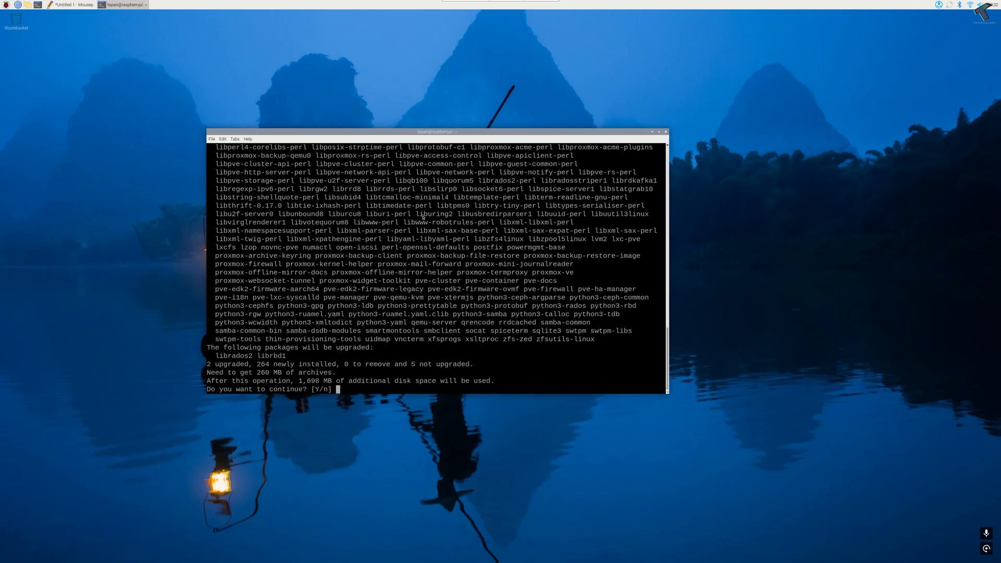
# Confirm the install with y, set Postfix to Local only and accept the default system mail name
pyautogui.write('y')
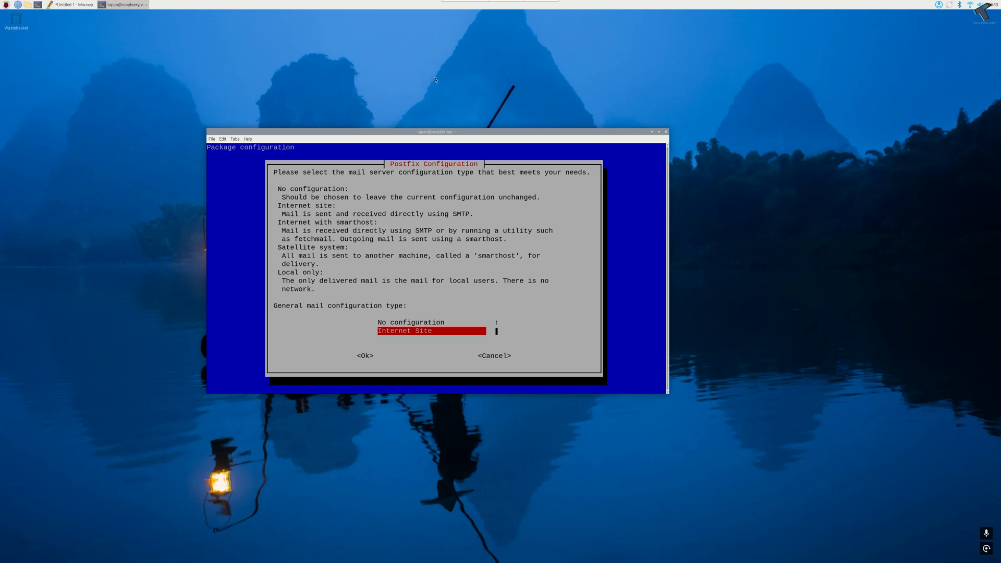
pyautogui.press('Down')
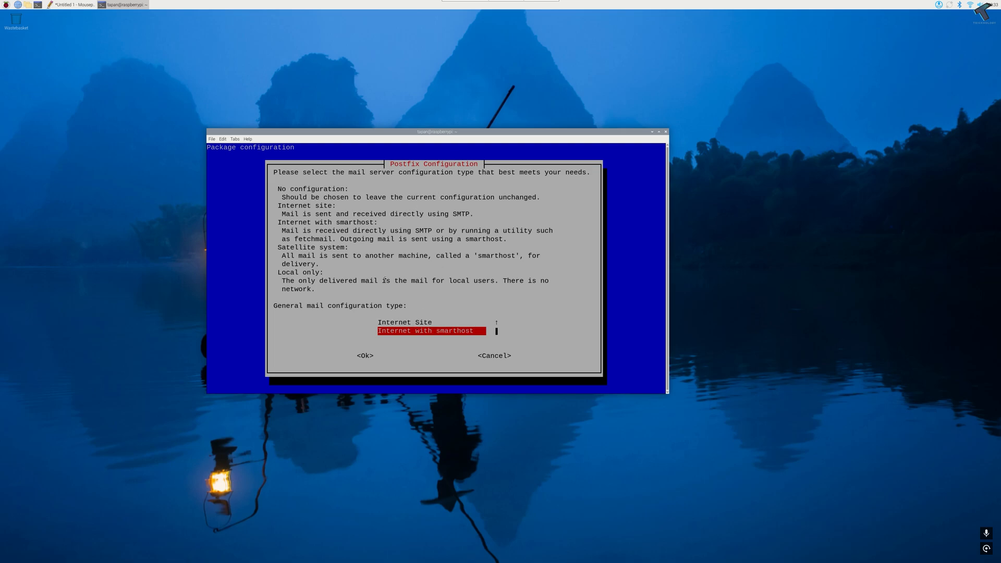
pyautogui.press('Down')
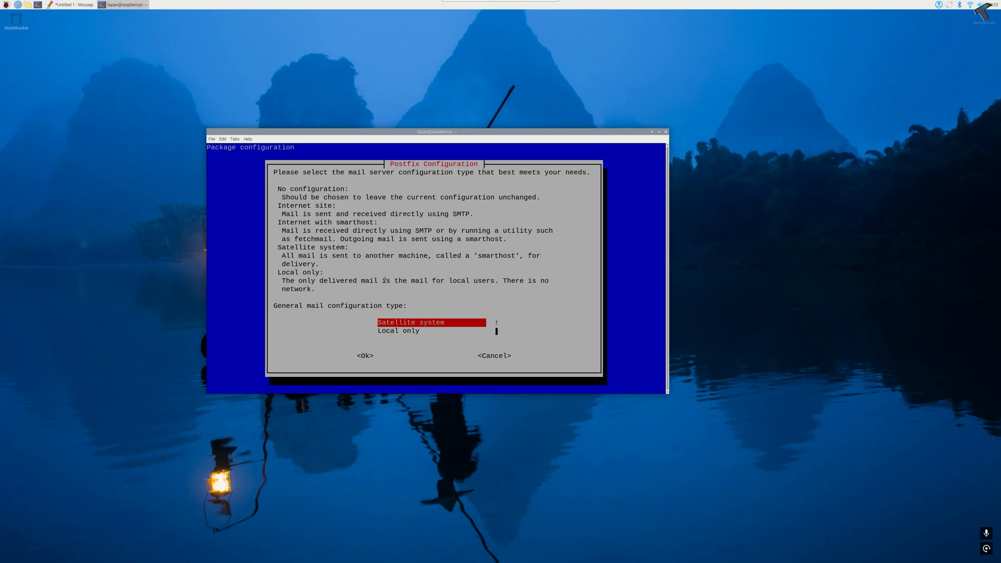
pyautogui.press('Down')
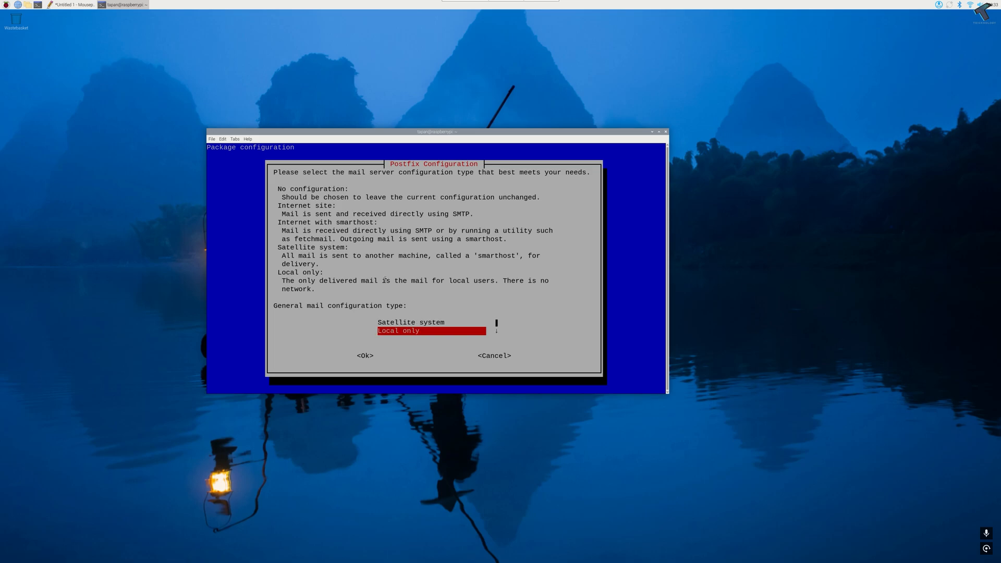
pyautogui.press('Tab')
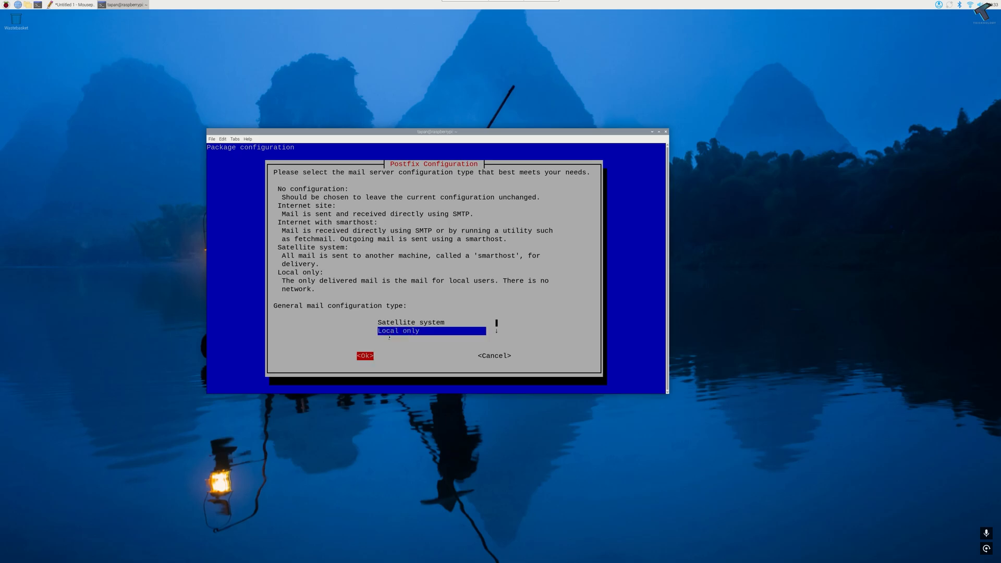
pyautogui.click(365, 356)
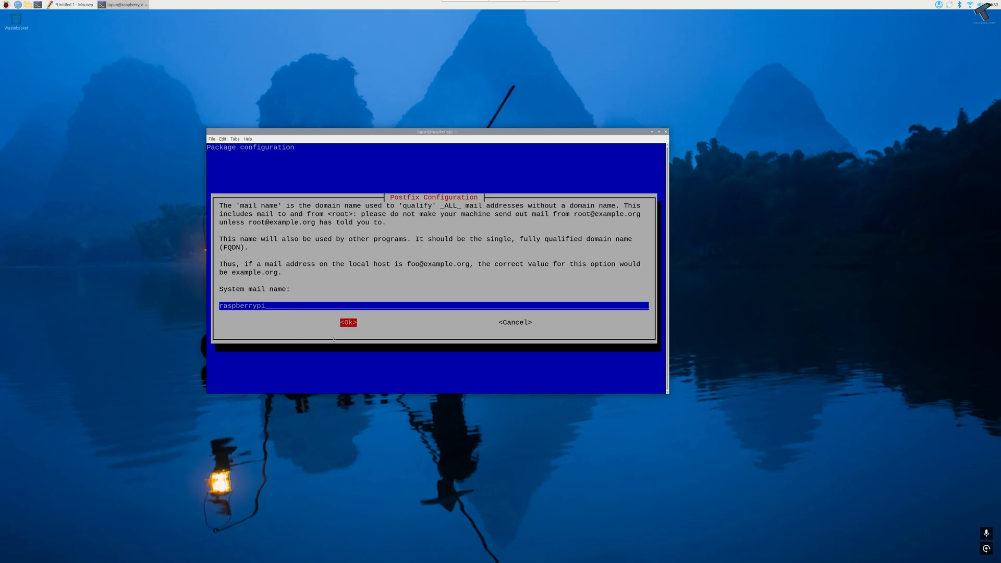
pyautogui.click(348, 322)
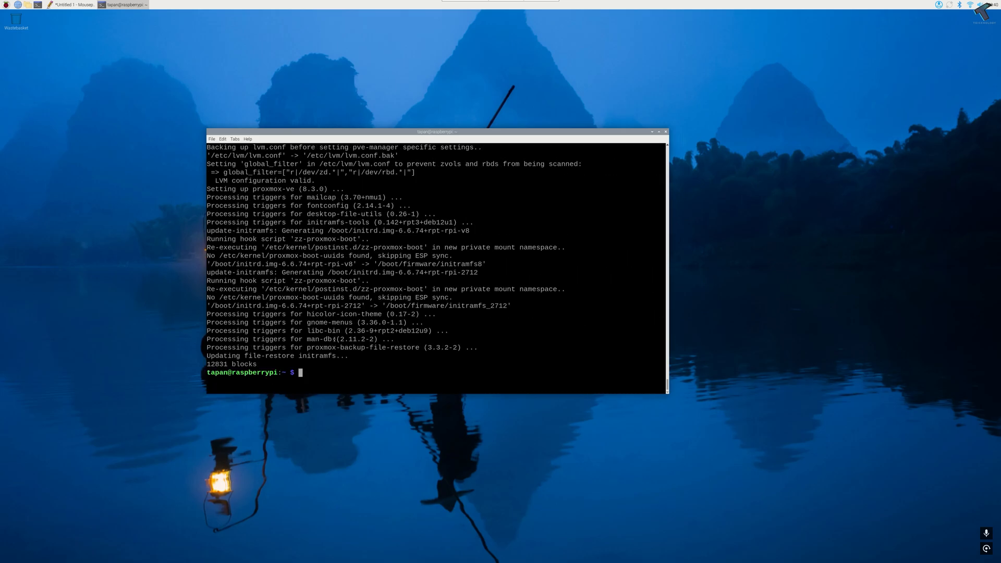
# Run hostname -i and copy the returned address 192.168.0.121
pyautogui.write('hostname -i')
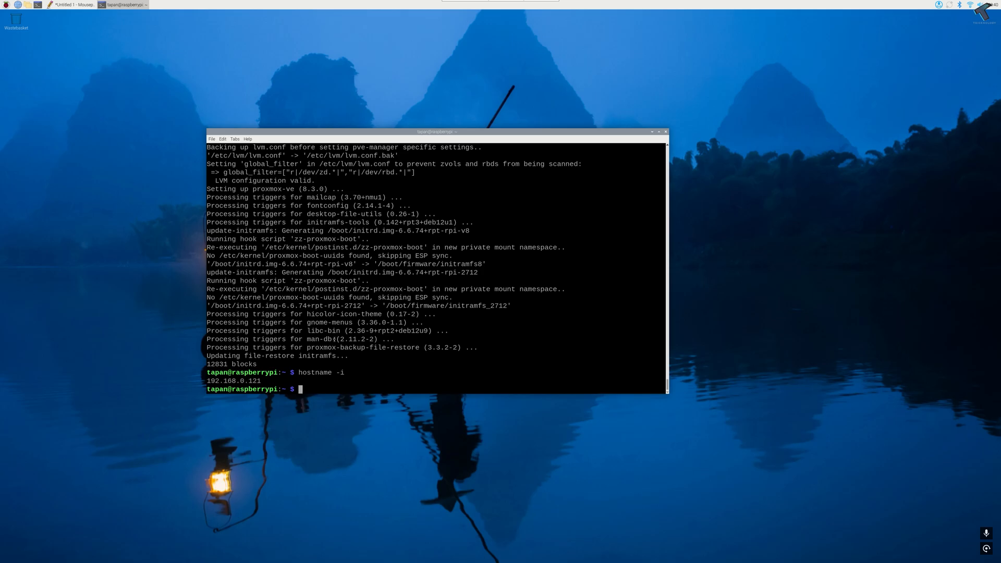
pyautogui.rightClick(256, 366)
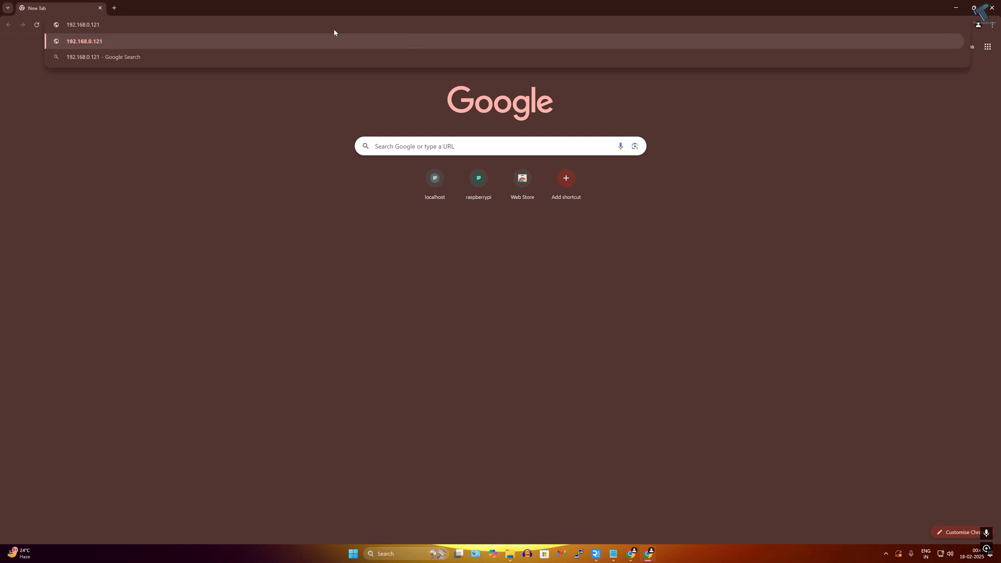
# Load 192.168.0.121:8006 and proceed past the certificate warning to the Proxmox login page
pyautogui.write(':8006')
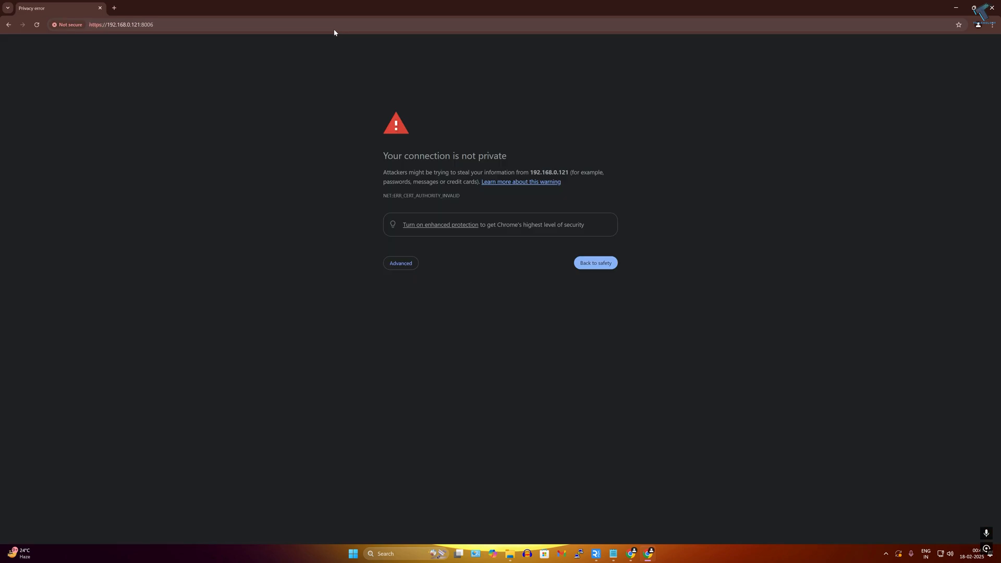
pyautogui.click(401, 263)
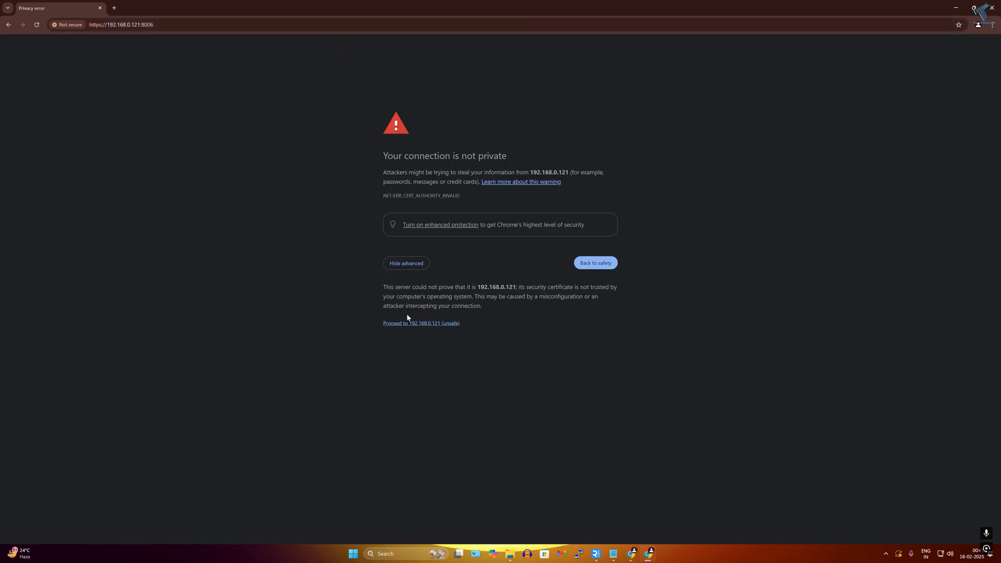
pyautogui.click(421, 323)
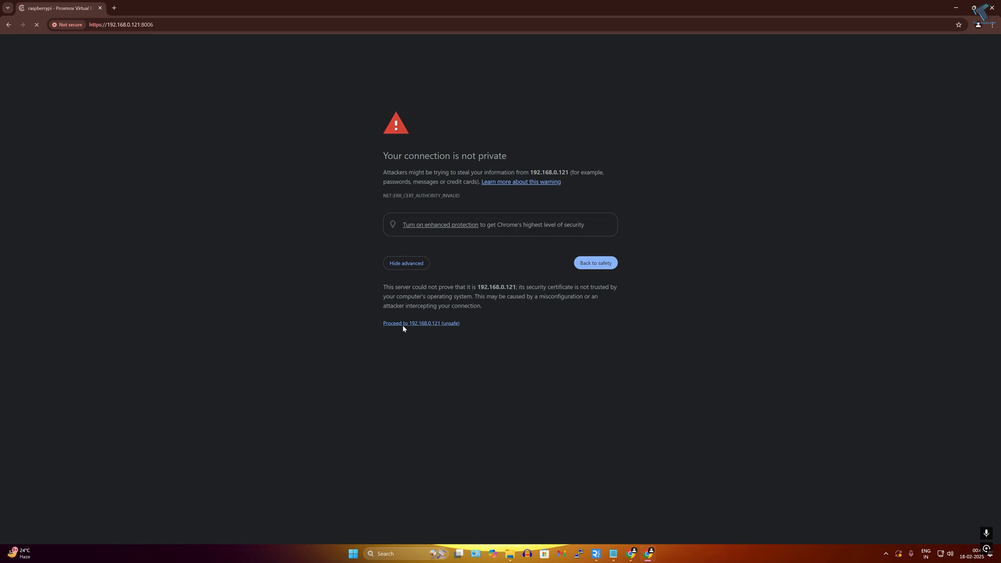
pyautogui.click(421, 323)
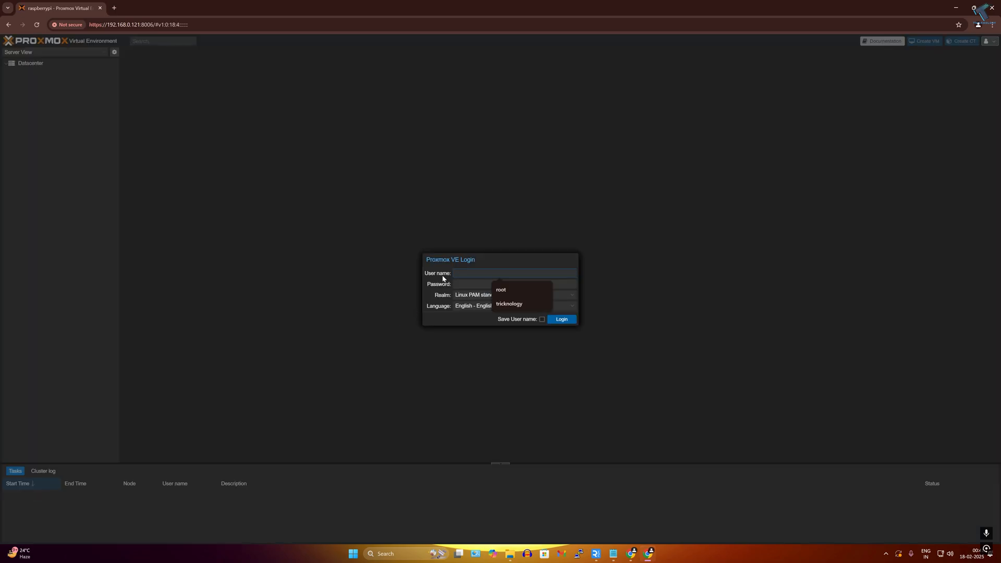
# Log in as root with Linux PAM and view the local storage summary of the raspberrypi node
pyautogui.click(501, 289)
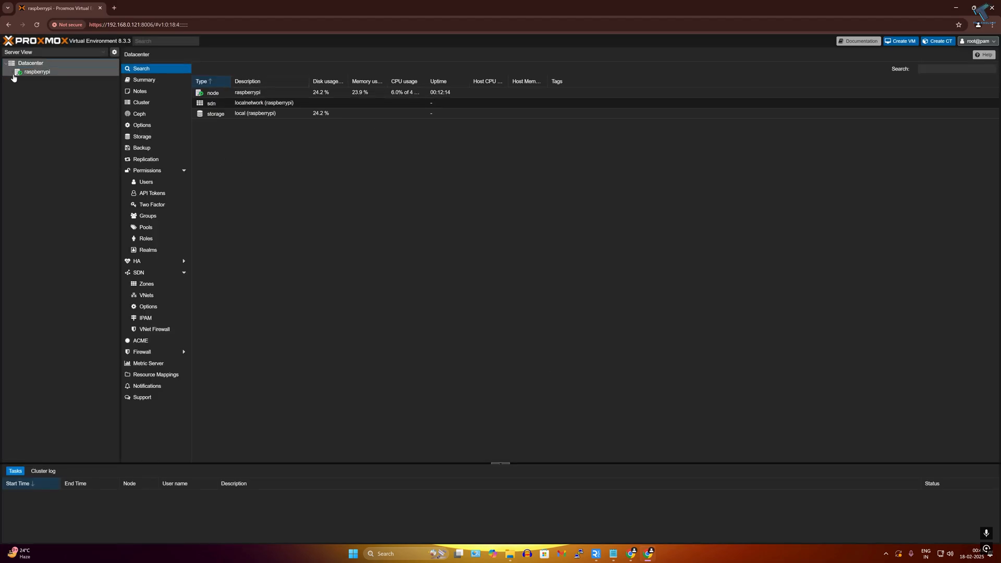
pyautogui.click(12, 72)
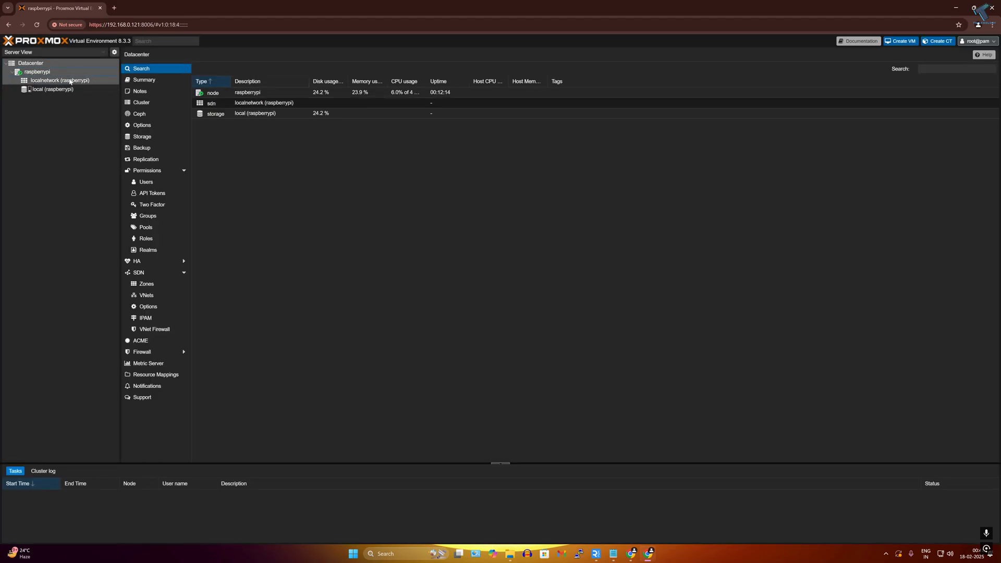
pyautogui.click(51, 88)
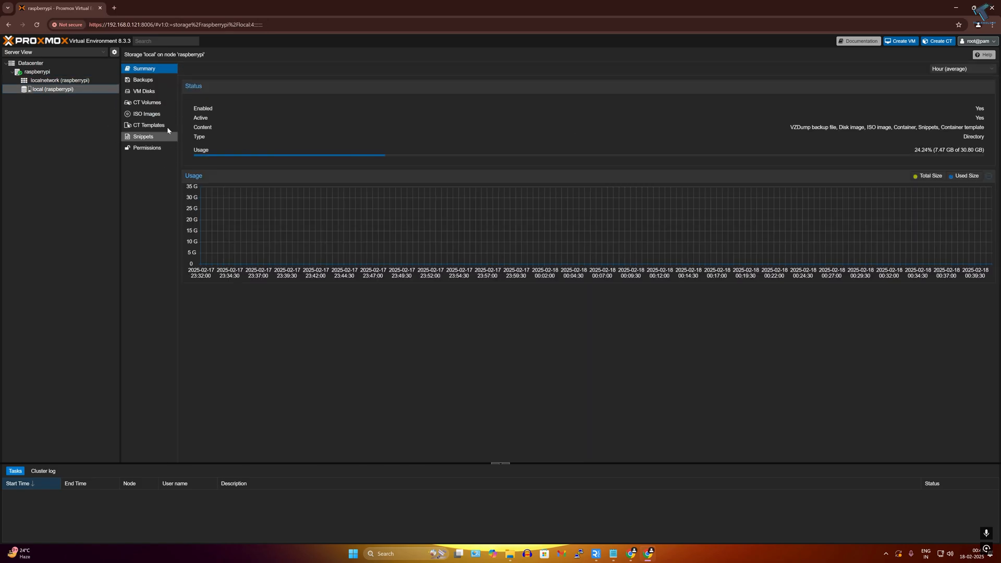
pyautogui.click(148, 114)
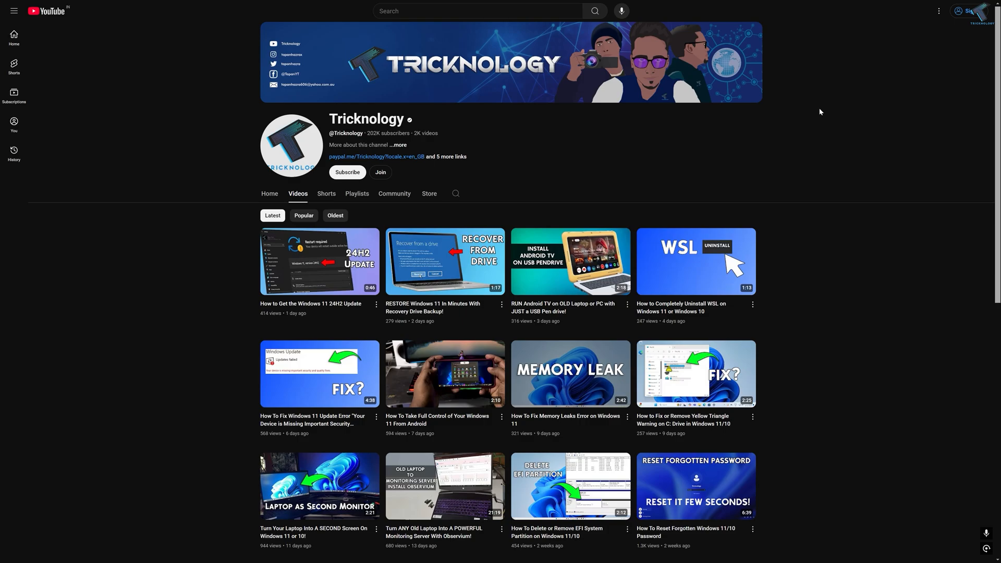
pyautogui.moveTo(386, 143)
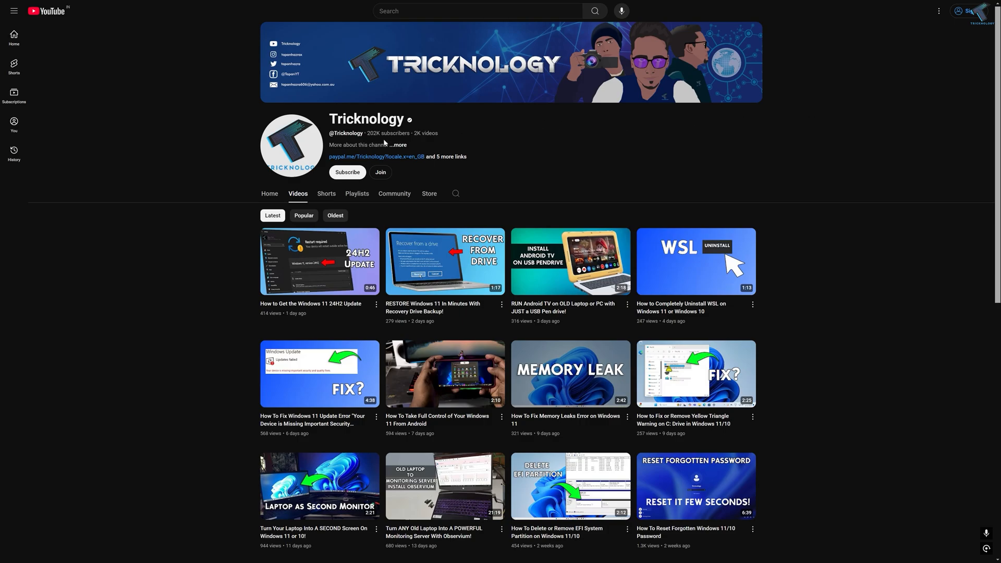
pyautogui.scroll(-3)
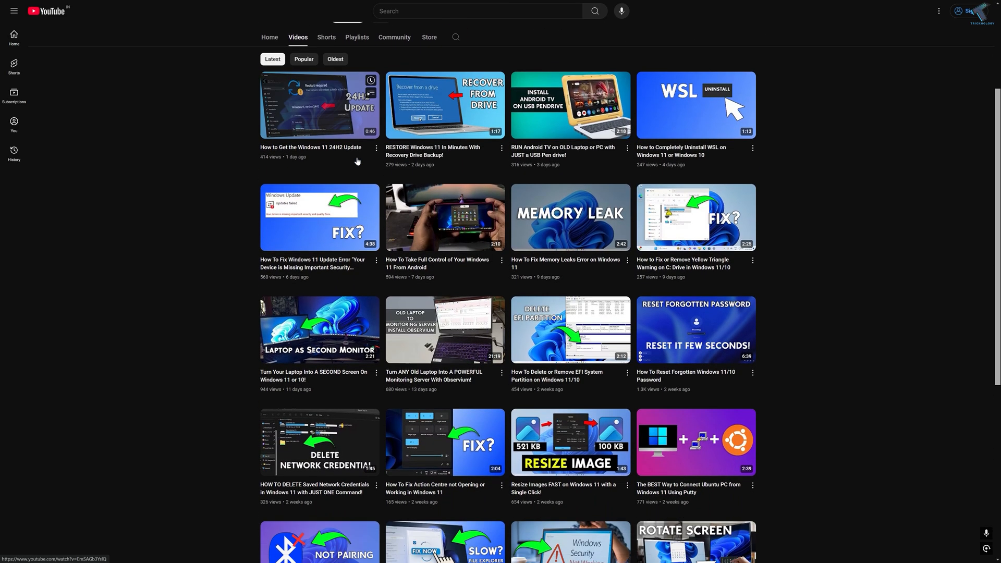
pyautogui.scroll(-3)
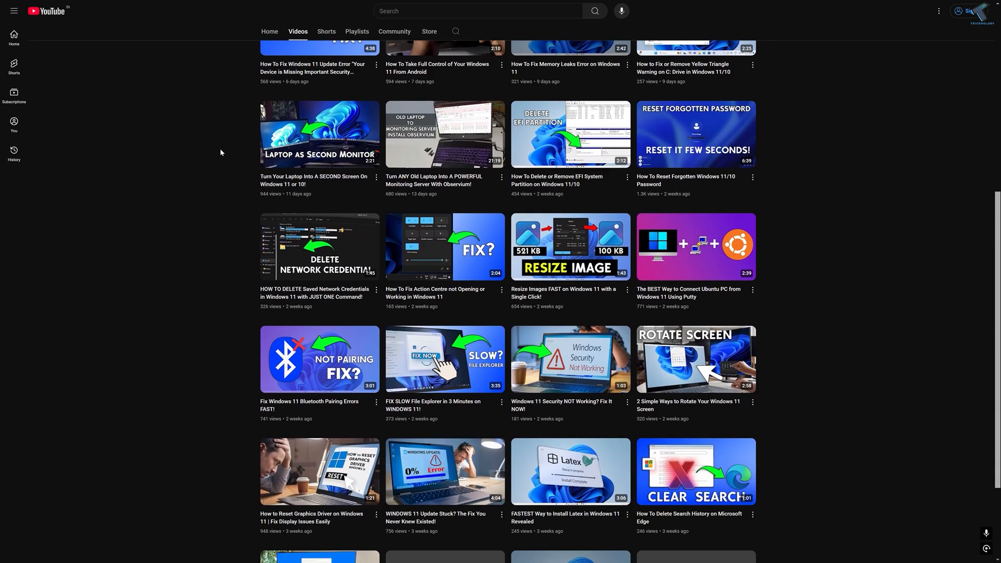
pyautogui.scroll(-3)
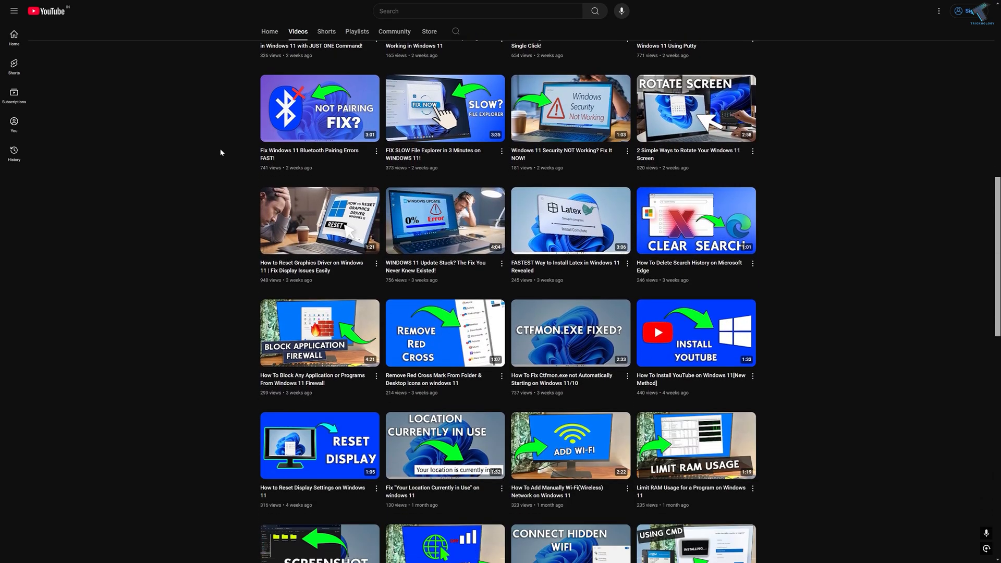
pyautogui.scroll(-3)
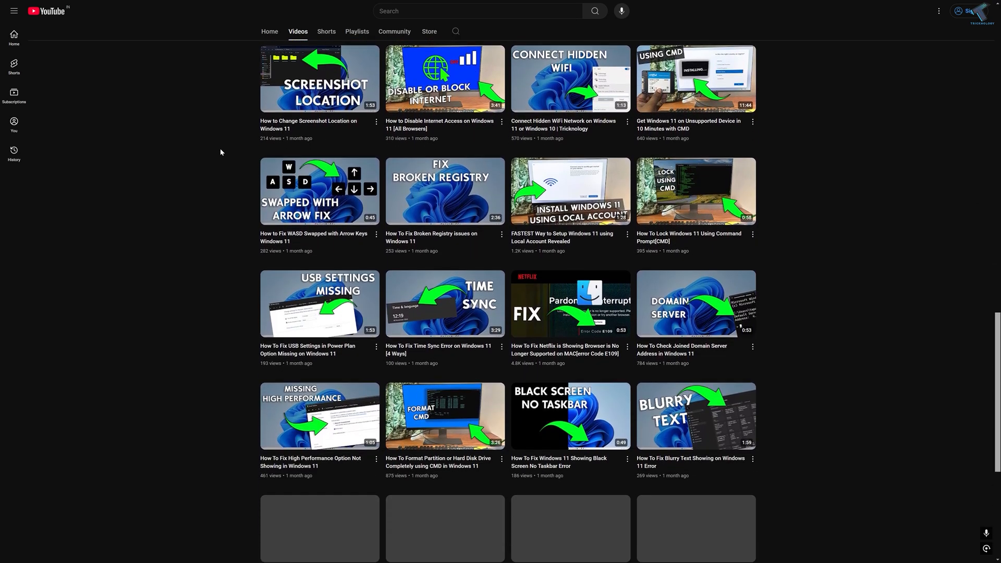
pyautogui.scroll(-3)
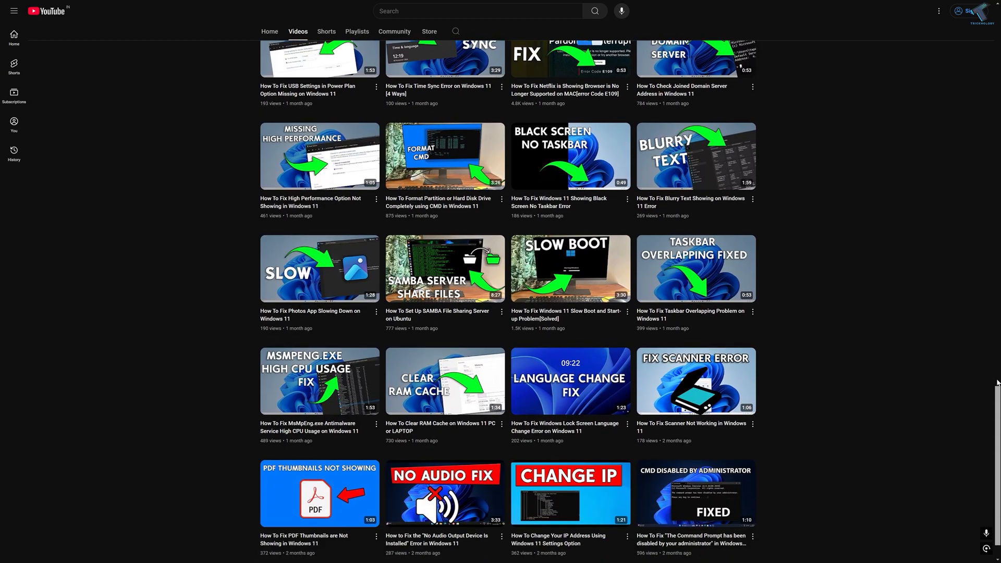
pyautogui.scroll(3)
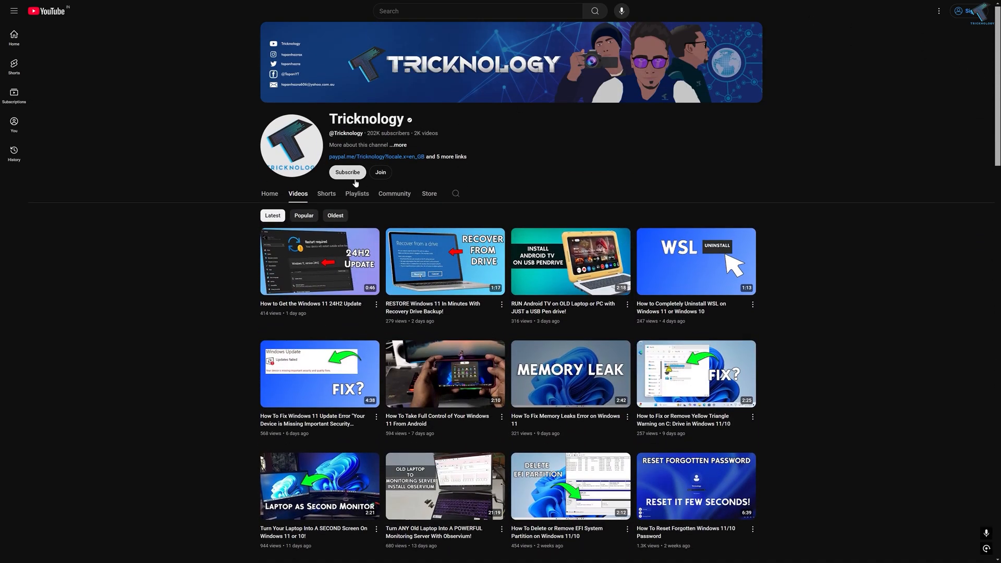
pyautogui.moveTo(346, 180)
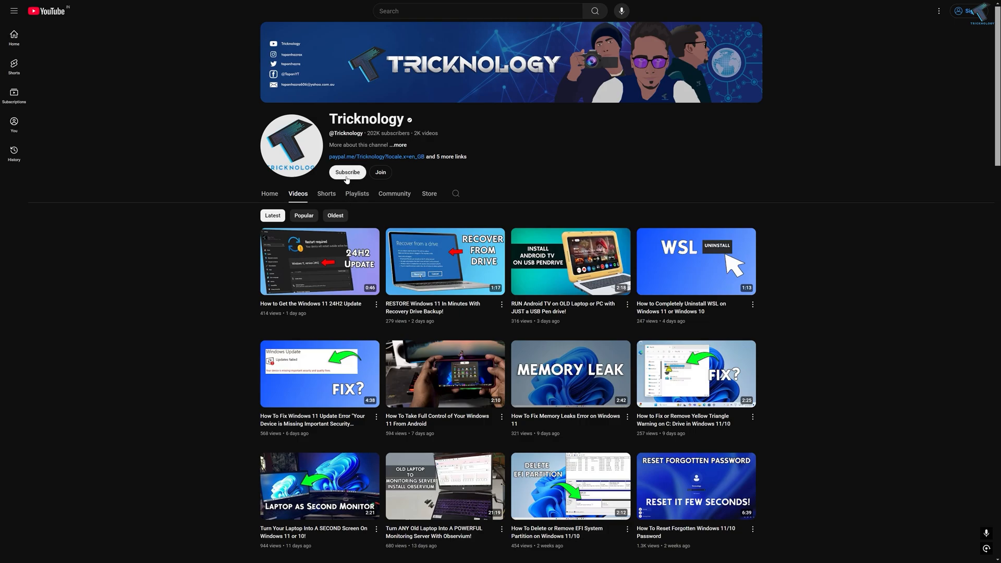